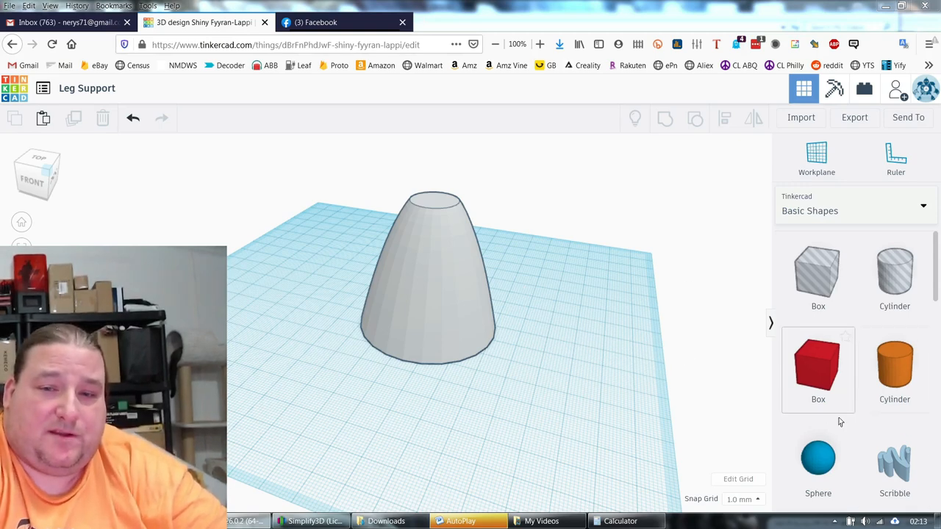
# - Orbit and zoom around the cone-shaped foot to inspect the design
pyautogui.scroll(-3)
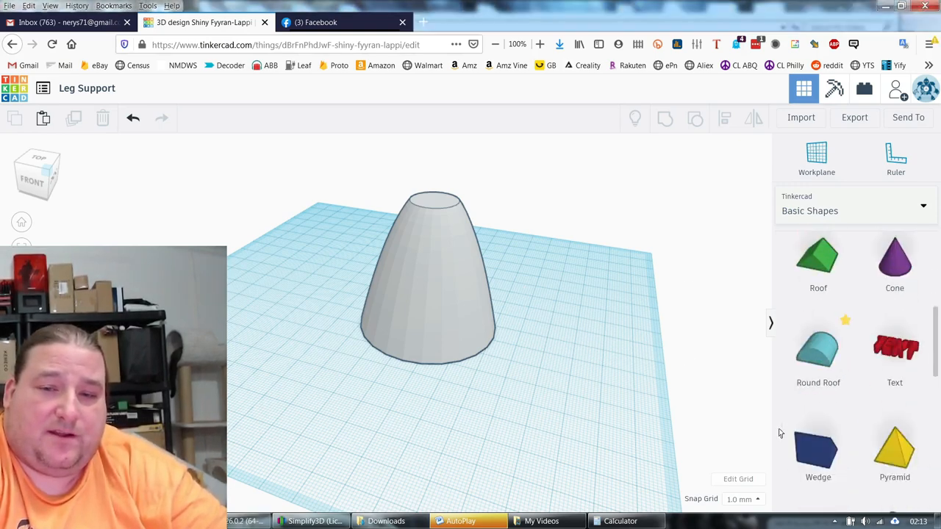
pyautogui.scroll(-3)
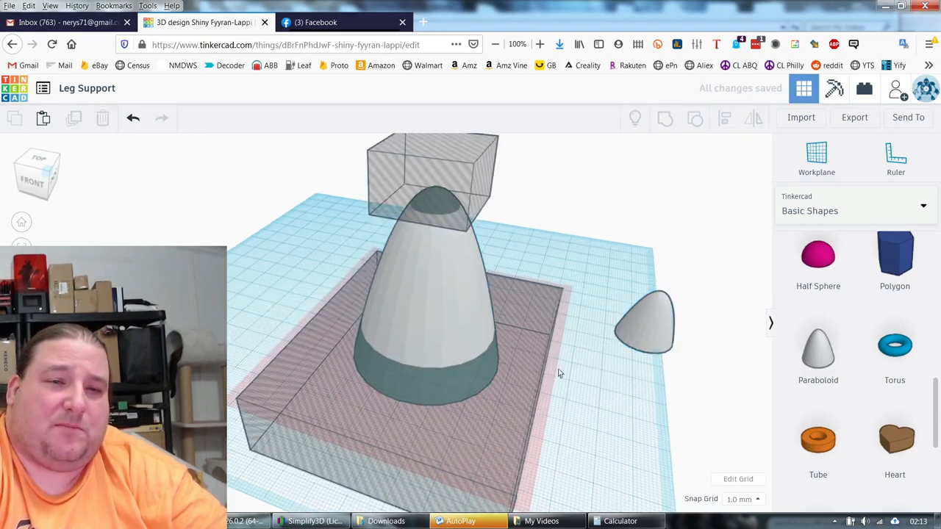
pyautogui.moveTo(558, 367); pyautogui.dragTo(544, 357)
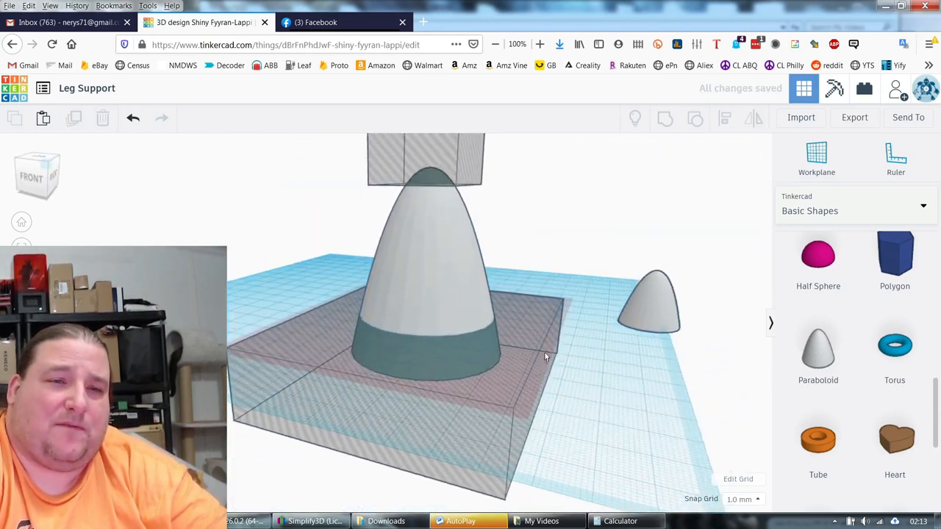
pyautogui.moveTo(547, 357); pyautogui.dragTo(586, 373)
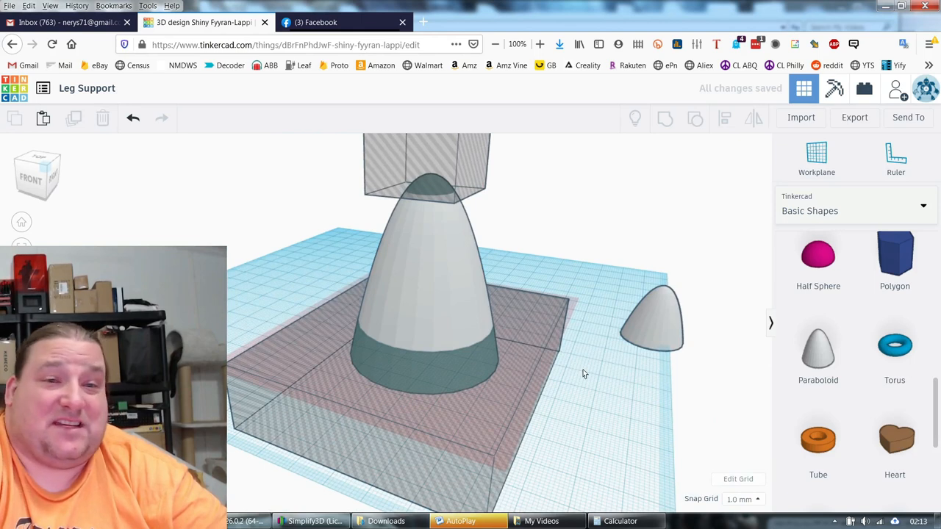
pyautogui.moveTo(447, 206)
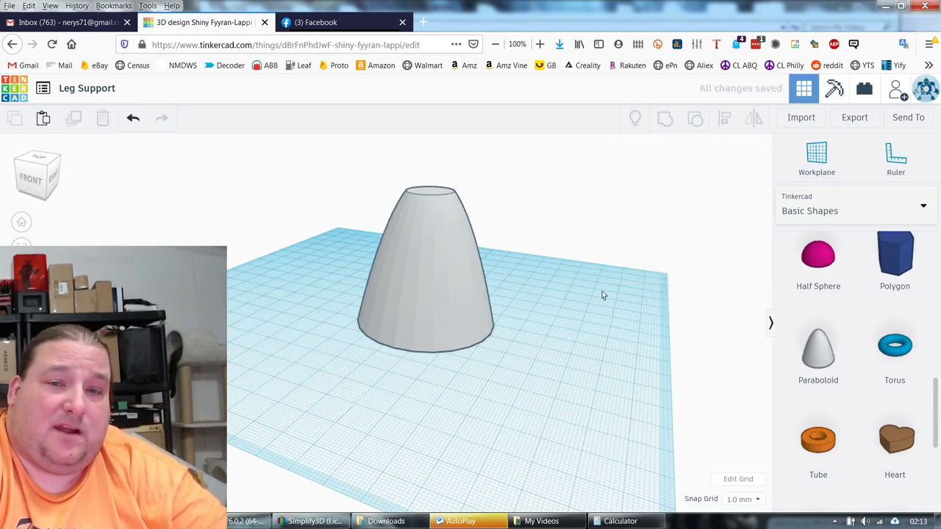
pyautogui.moveTo(603, 296); pyautogui.dragTo(698, 354)
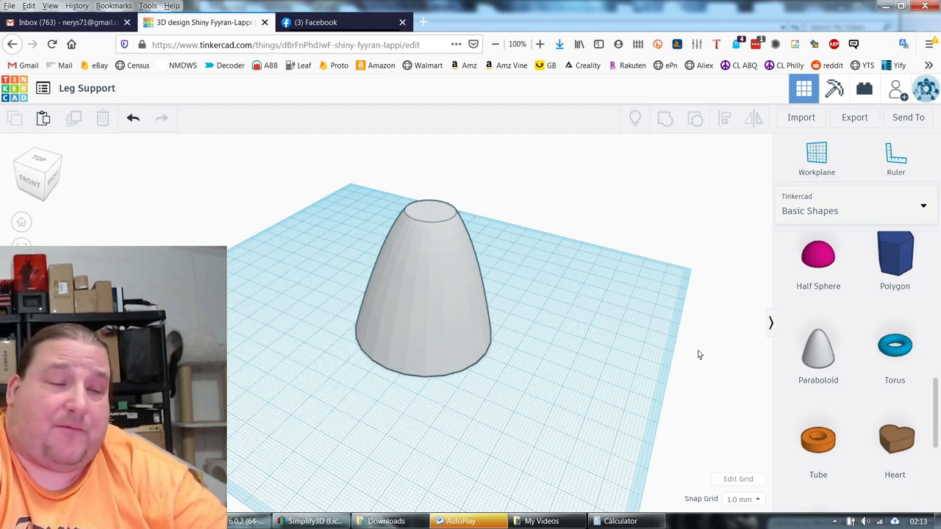
pyautogui.moveTo(665, 383)
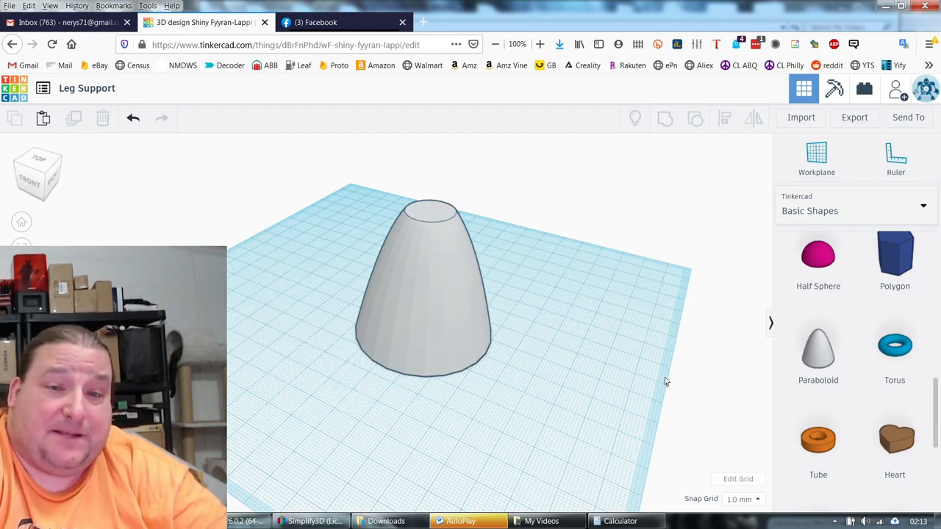
# - Place an orange cylinder beside the foot, cap it with a half sphere and add a box hole over it
pyautogui.click(423, 294)
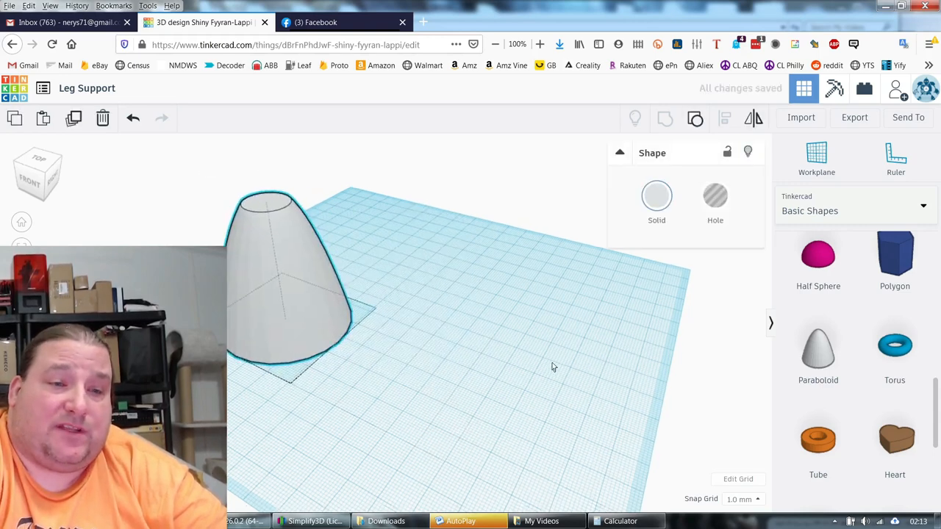
pyautogui.click(286, 279)
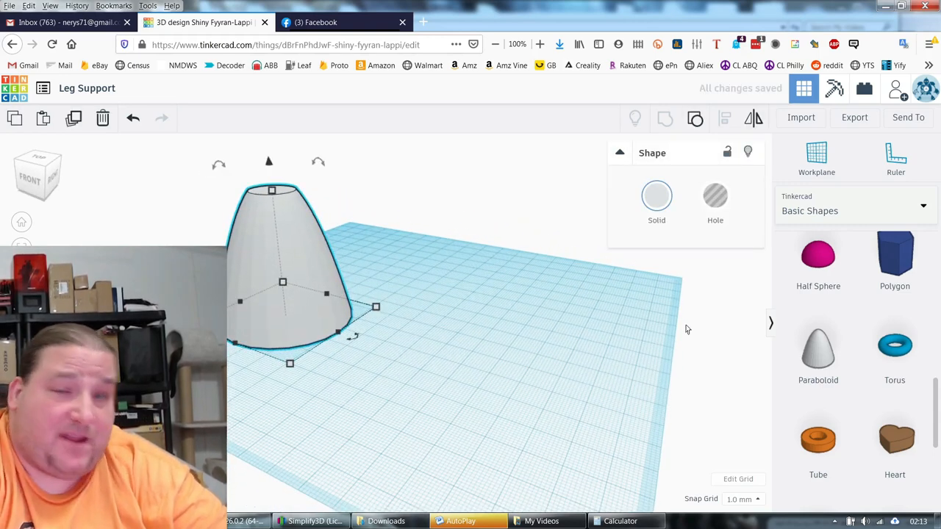
pyautogui.moveTo(699, 319)
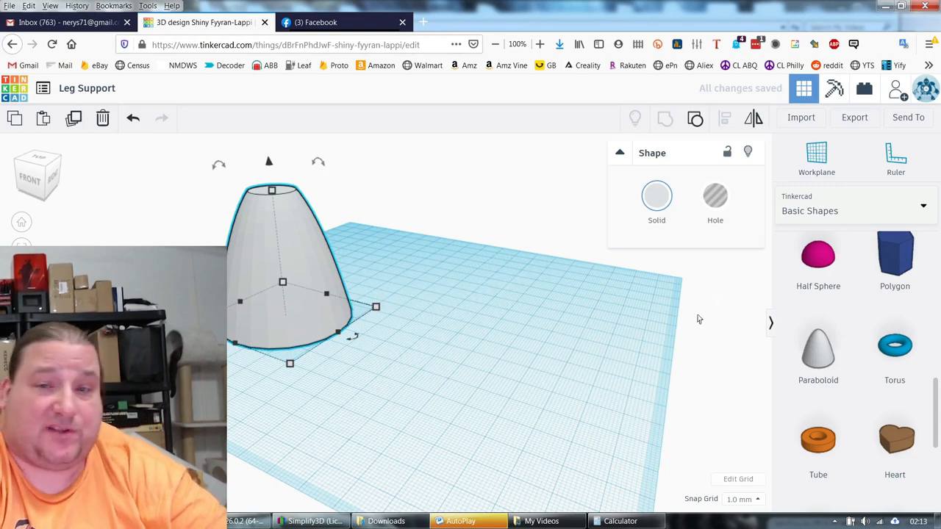
pyautogui.scroll(3)
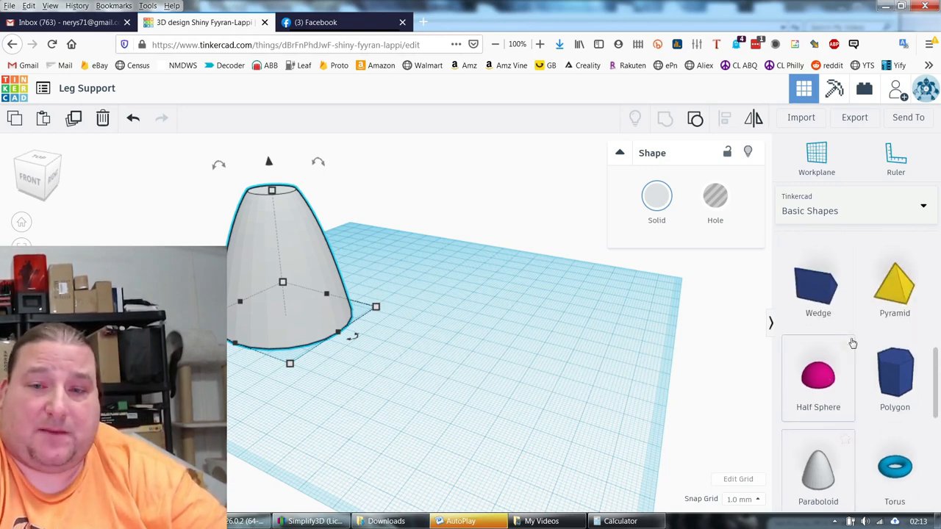
pyautogui.scroll(3)
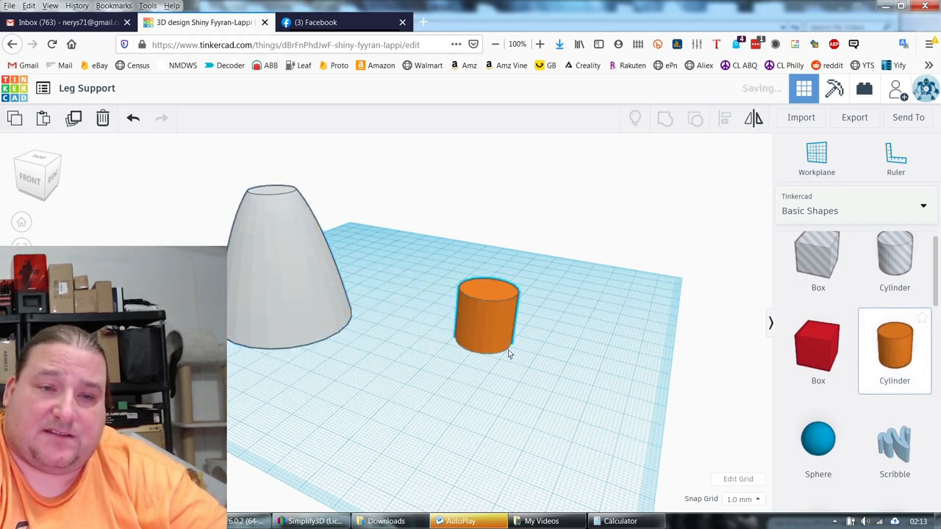
pyautogui.click(489, 316)
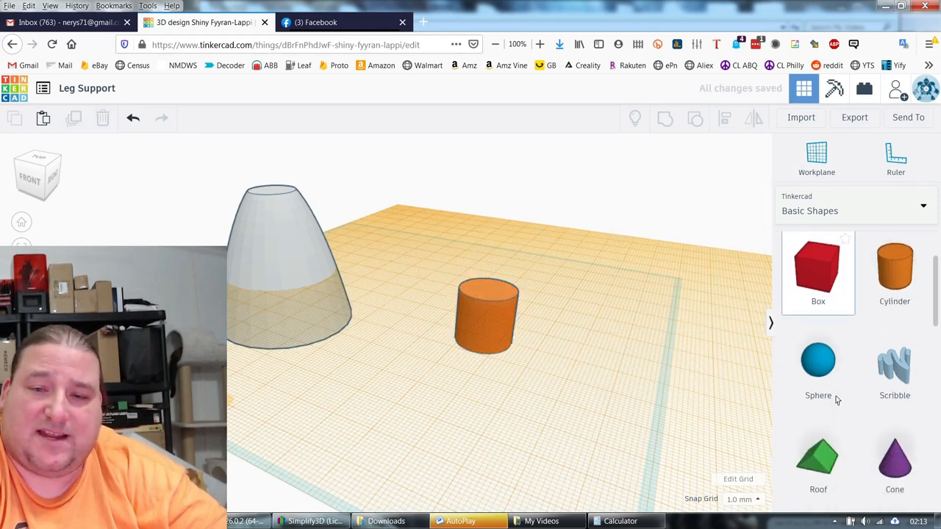
pyautogui.scroll(-3)
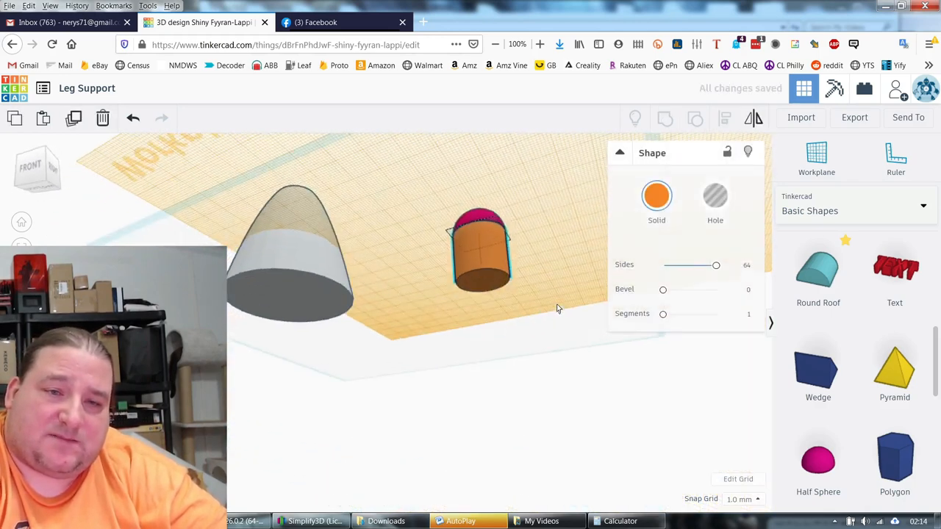
pyautogui.click(482, 252)
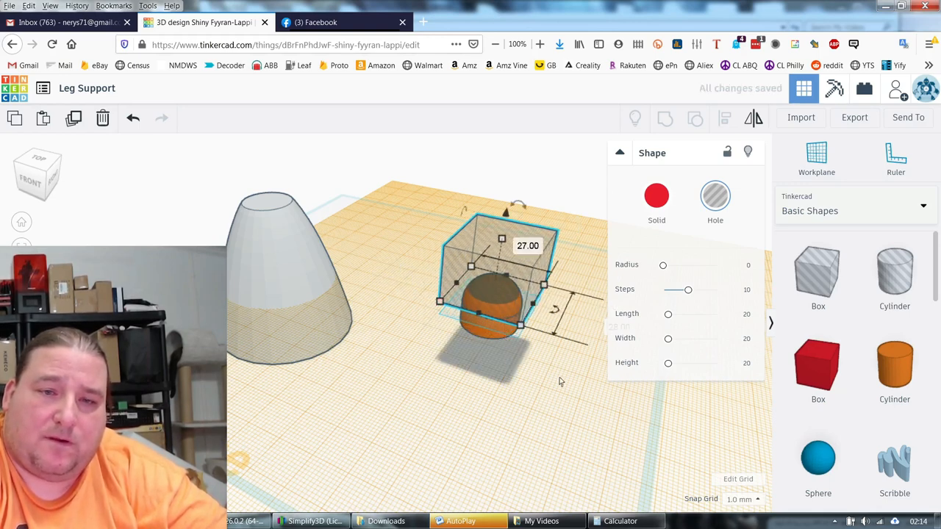
# - Trim the top of the orange dome with the box hole
pyautogui.click(610, 316)
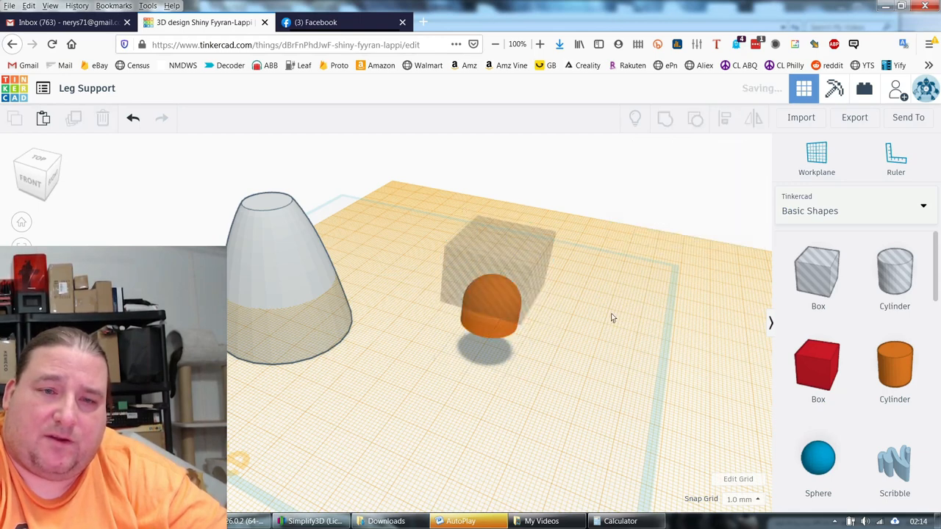
pyautogui.click(491, 308)
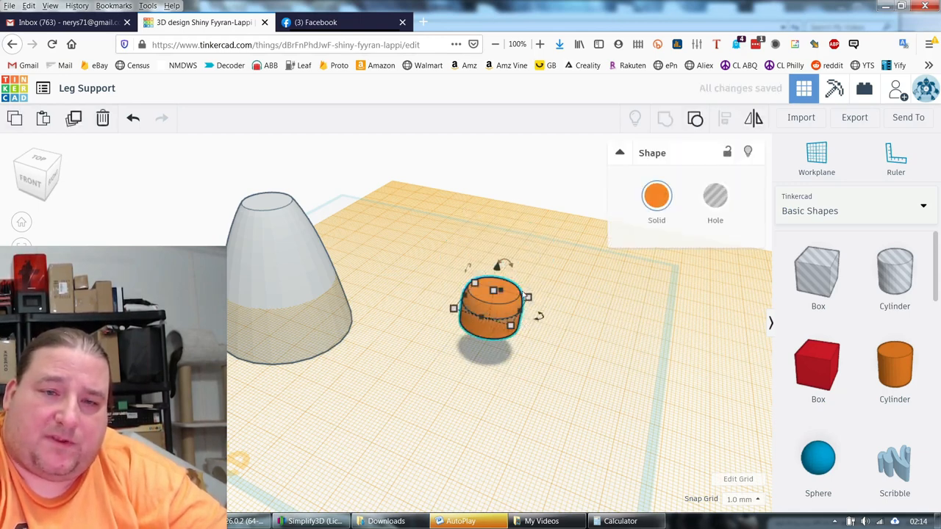
pyautogui.moveTo(503, 265); pyautogui.dragTo(530, 316)
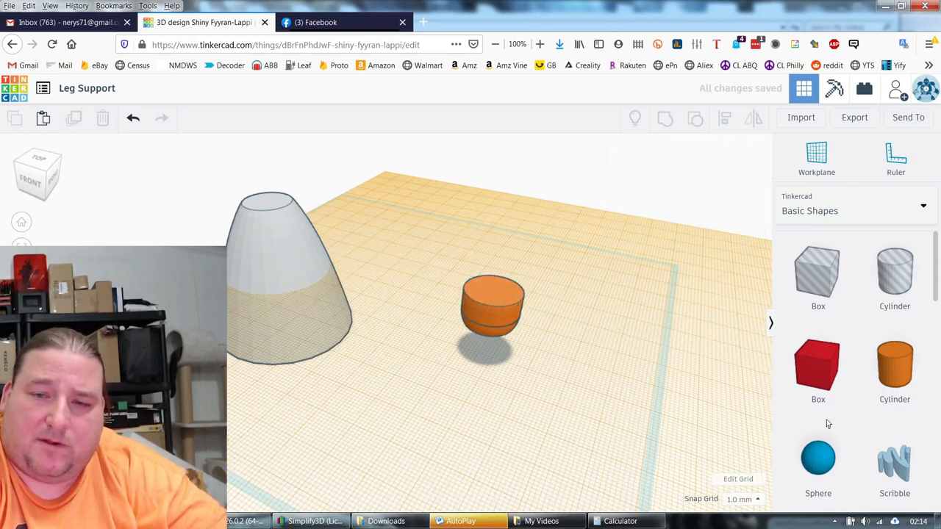
pyautogui.scroll(-3)
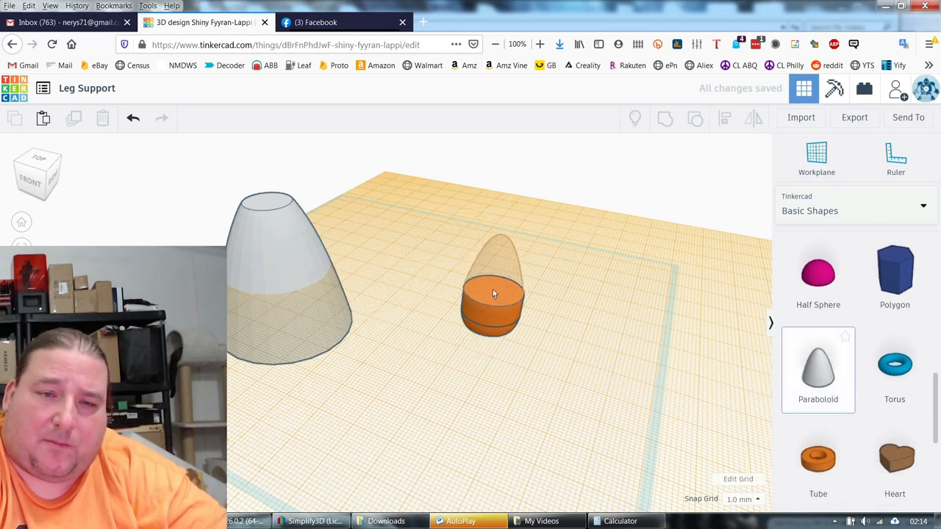
# - Cap the orange piece with a paraboloid and group them into one bullet-shaped piece
pyautogui.click(494, 294)
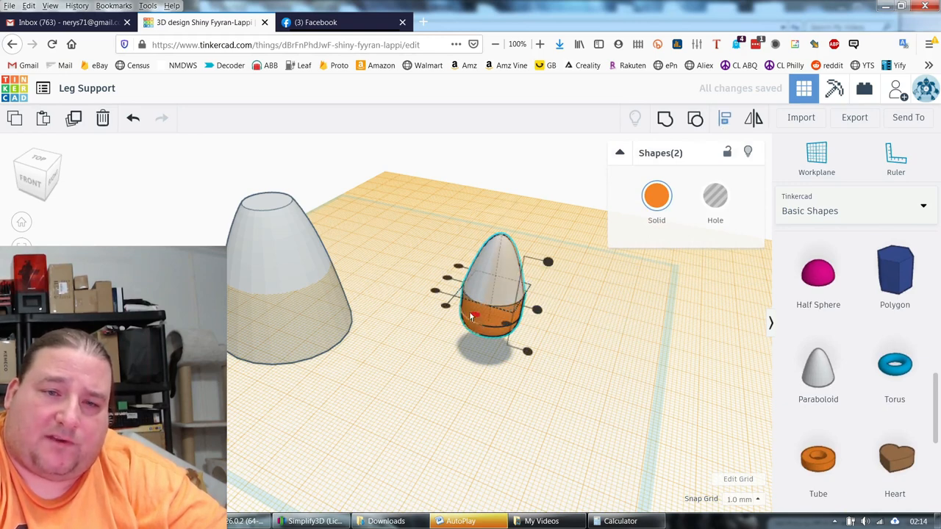
pyautogui.click(576, 390)
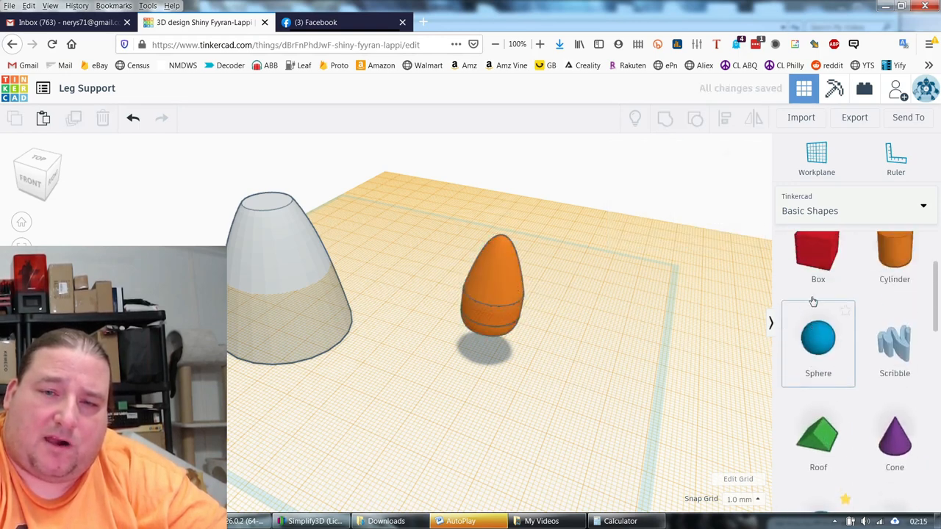
pyautogui.moveTo(818, 250); pyautogui.dragTo(547, 345)
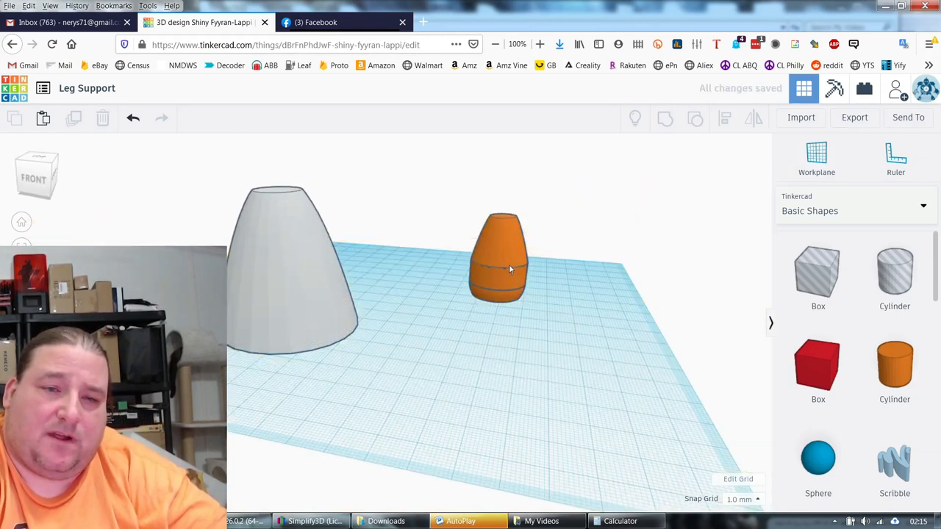
pyautogui.click(503, 264)
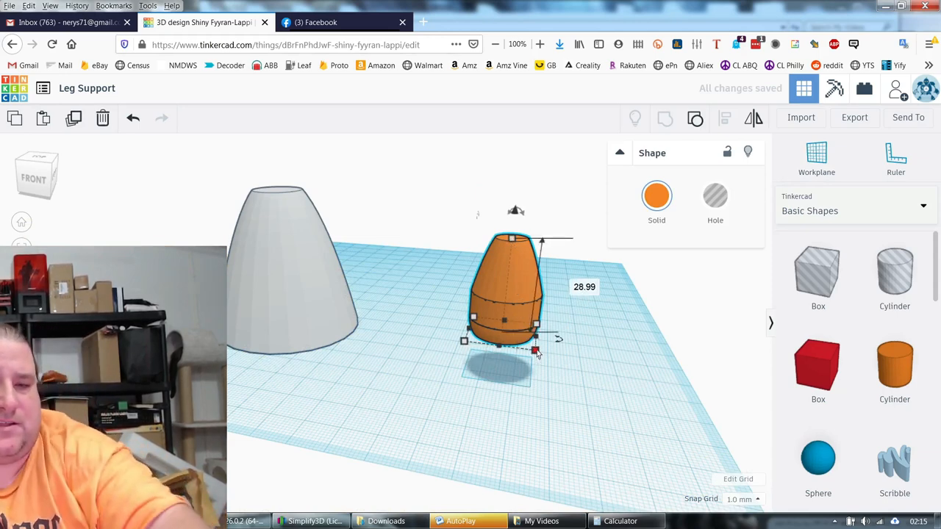
pyautogui.moveTo(535, 352); pyautogui.dragTo(562, 364)
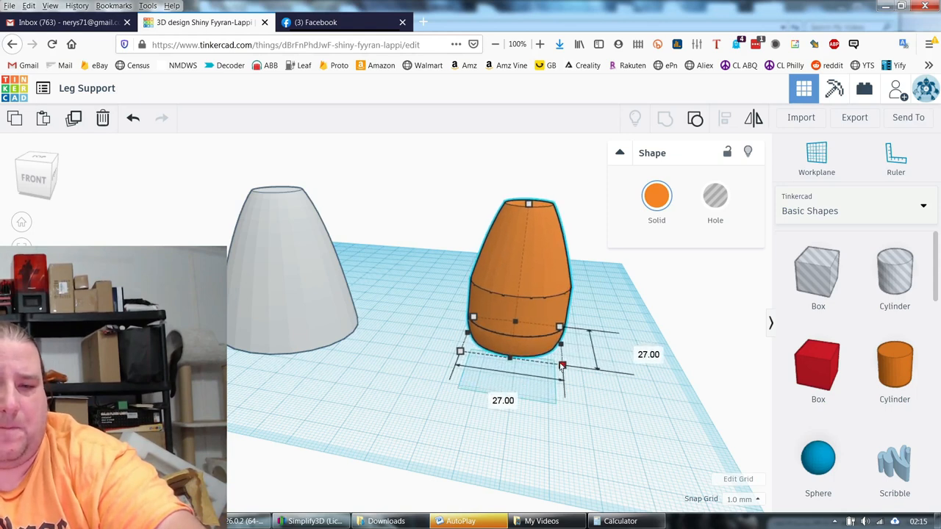
pyautogui.moveTo(562, 365); pyautogui.dragTo(528, 203)
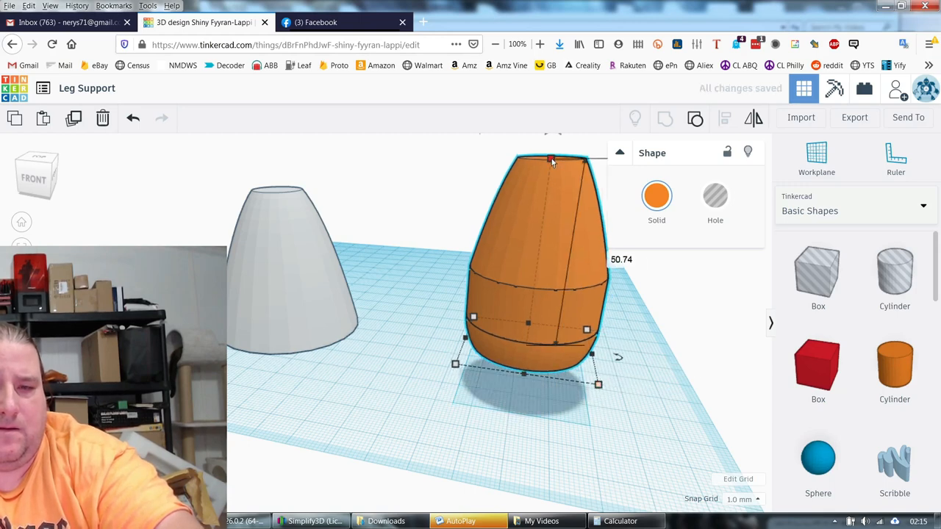
pyautogui.click(667, 324)
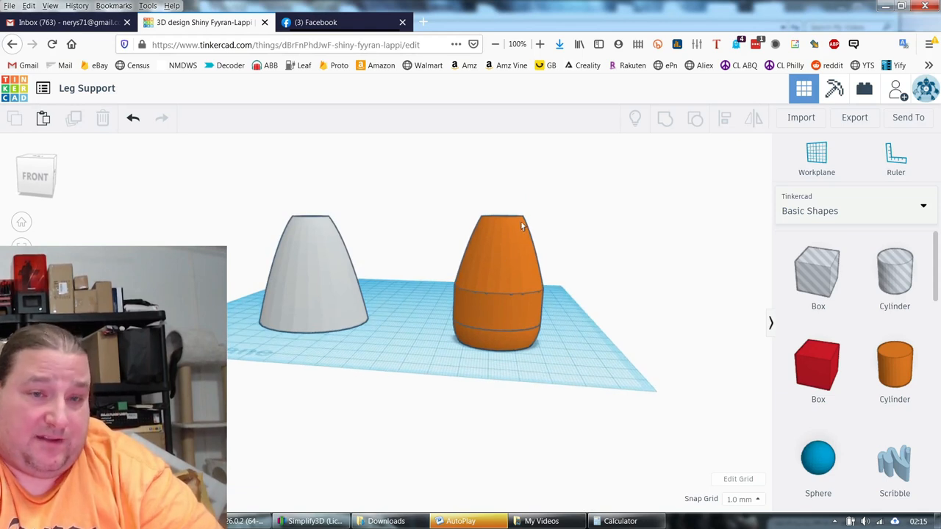
pyautogui.moveTo(514, 282)
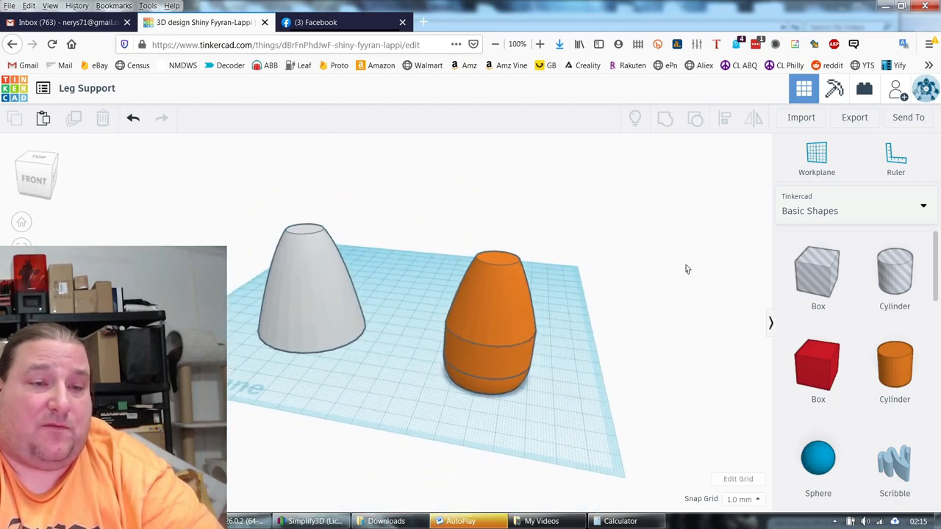
pyautogui.click(309, 294)
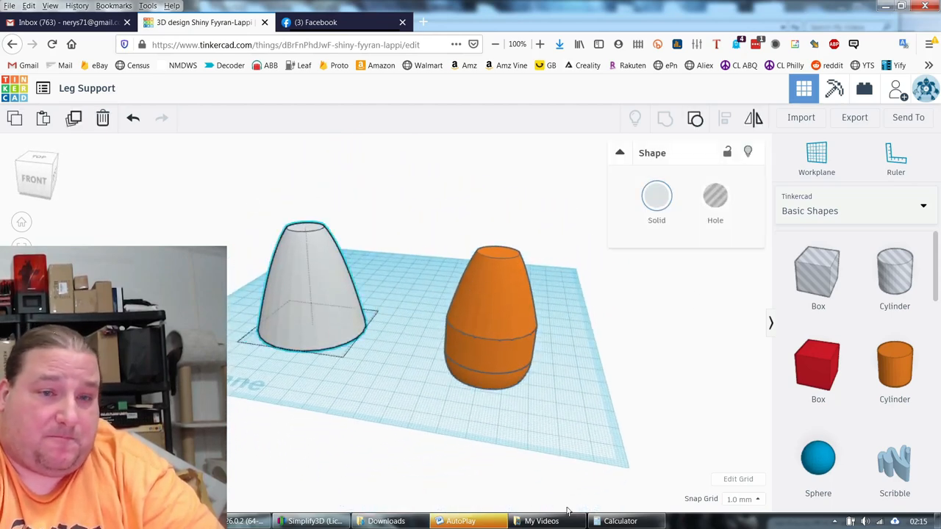
pyautogui.click(591, 375)
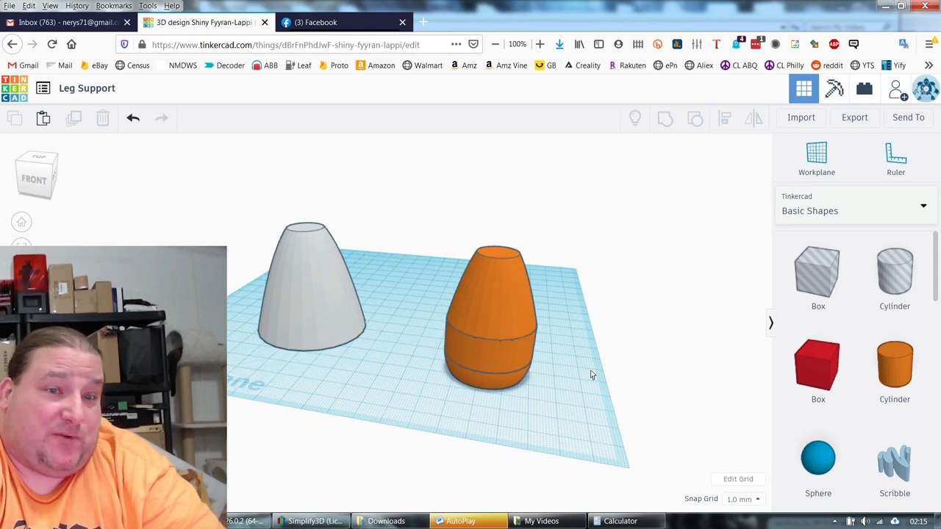
pyautogui.click(497, 324)
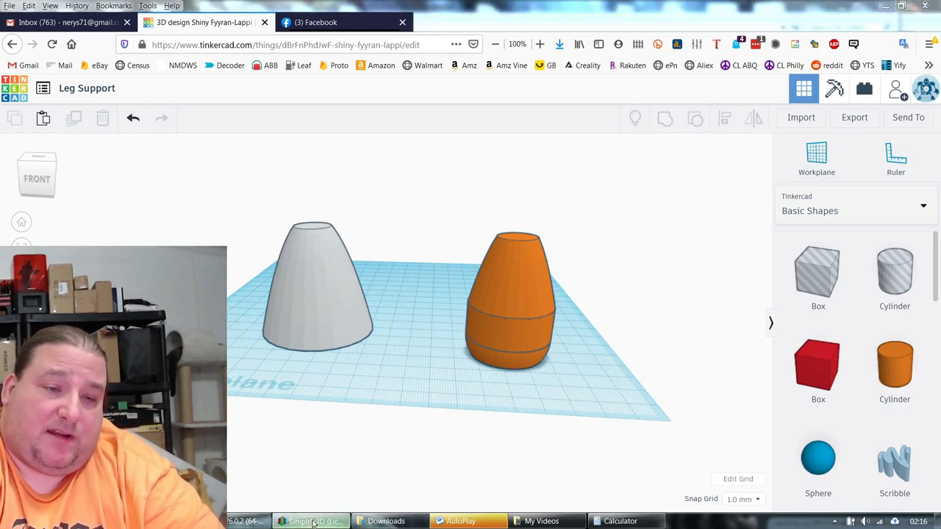
# - In the Variable Settings Wizard, split the Leg Support process at a 47 mm height
pyautogui.click(311, 520)
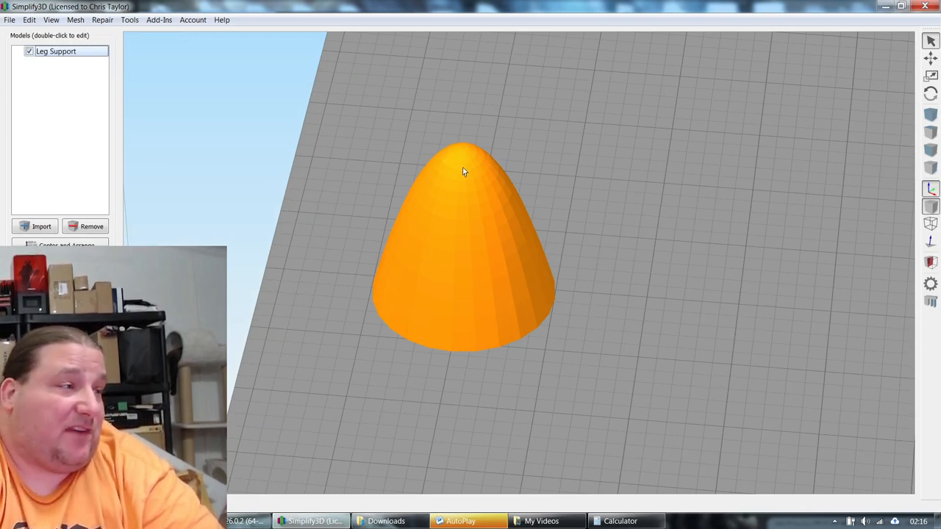
pyautogui.moveTo(473, 217)
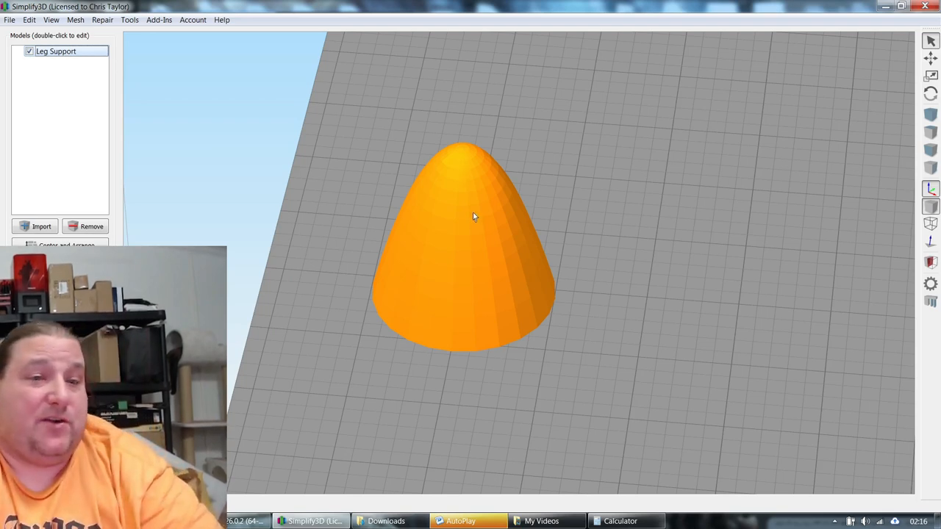
pyautogui.moveTo(520, 262)
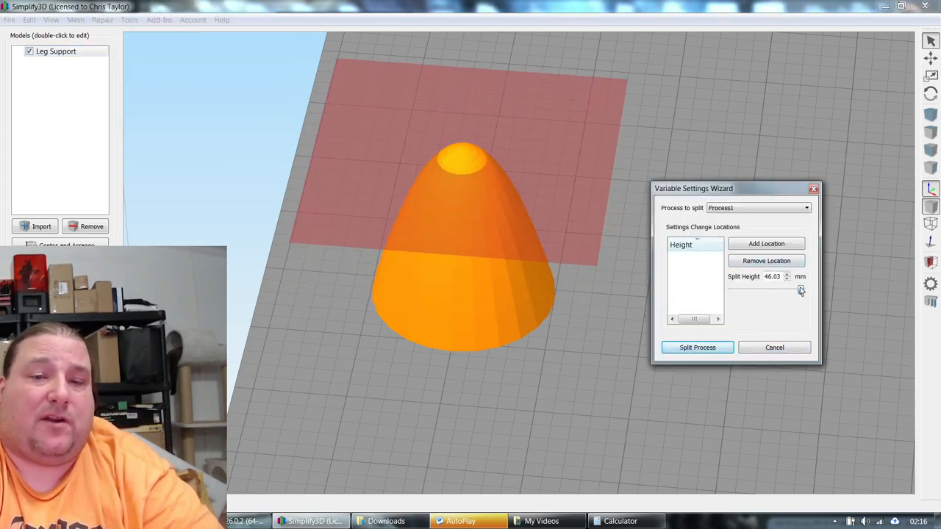
pyautogui.click(788, 275)
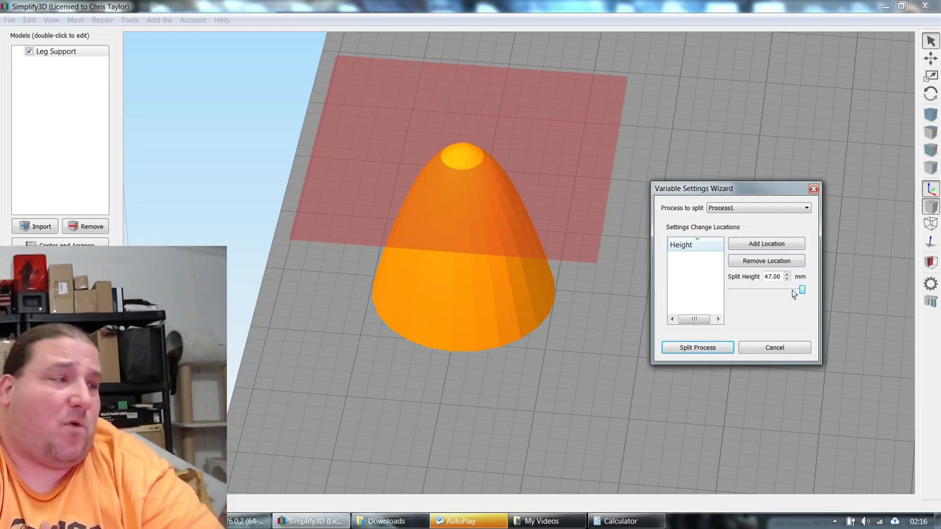
pyautogui.click(774, 347)
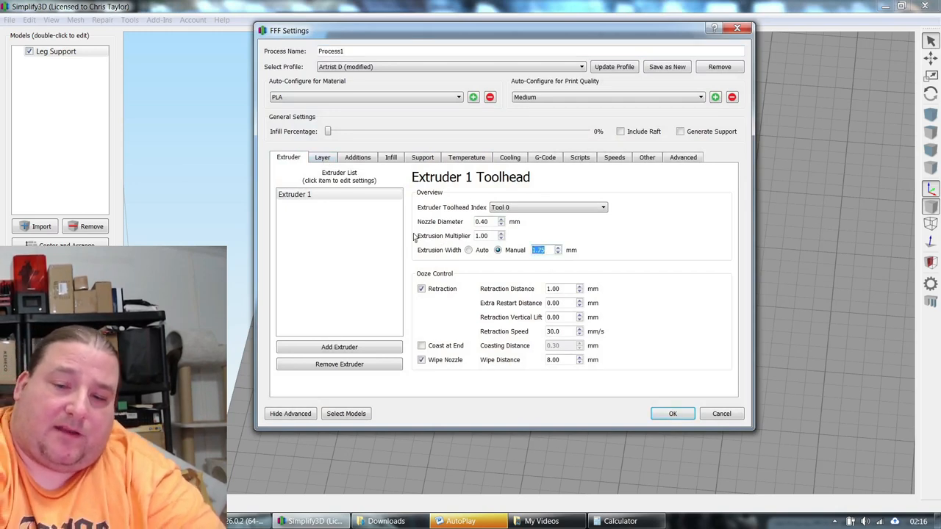
# - Give Process1 a manual extrusion width of 1.5 mm and move on to its layer settings
pyautogui.write('1.5')
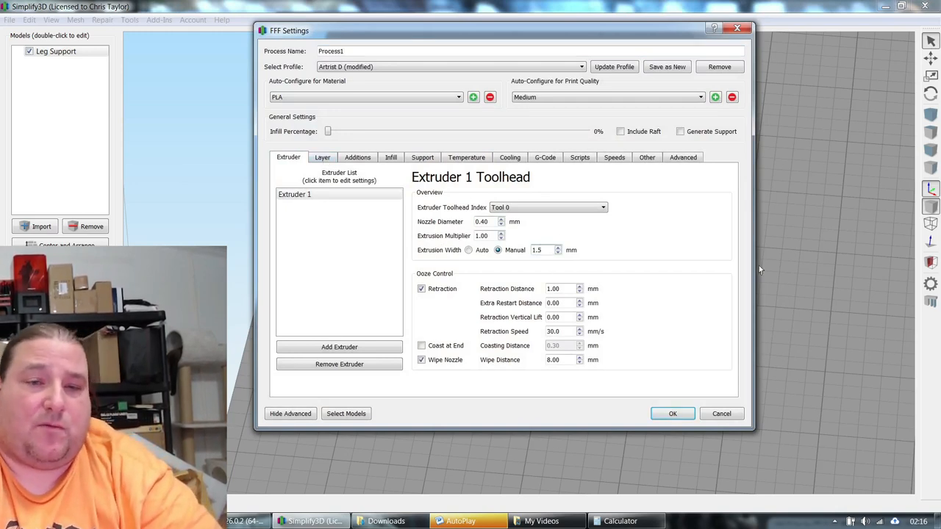
pyautogui.click(682, 156)
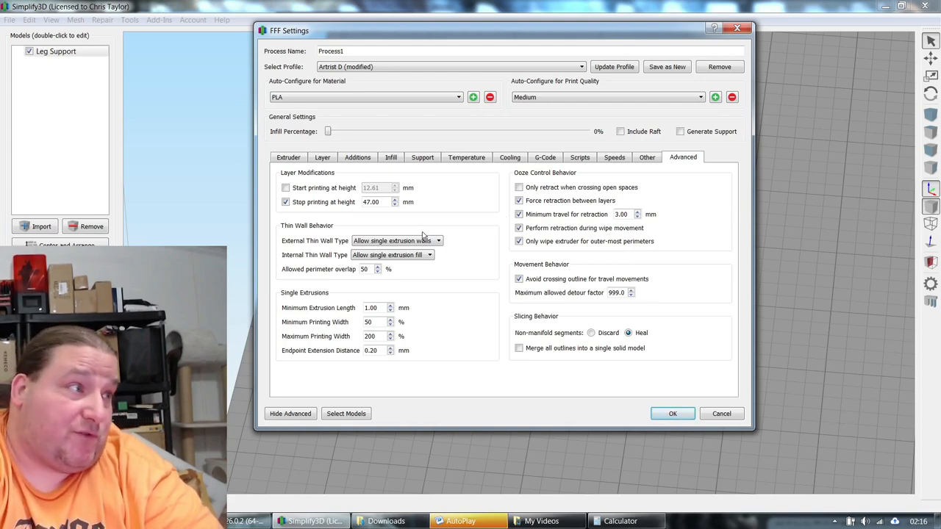
pyautogui.moveTo(453, 150)
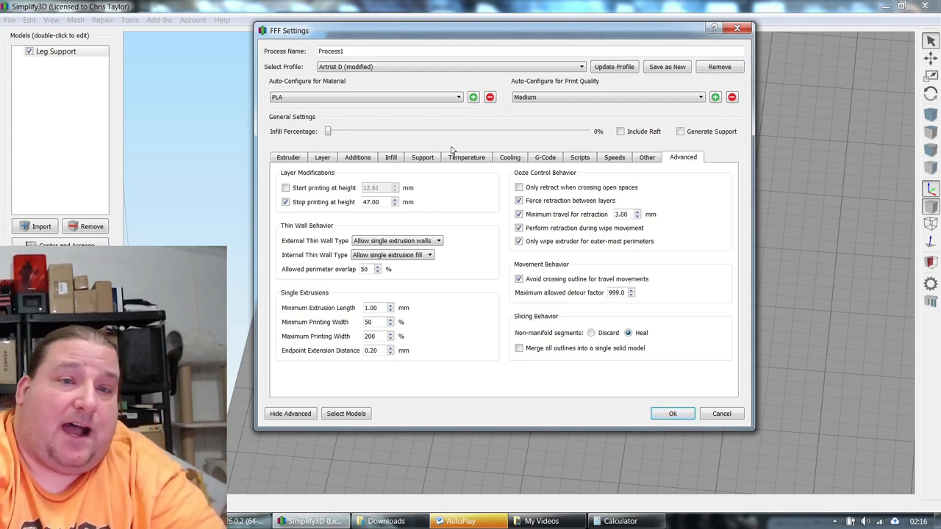
pyautogui.click(288, 156)
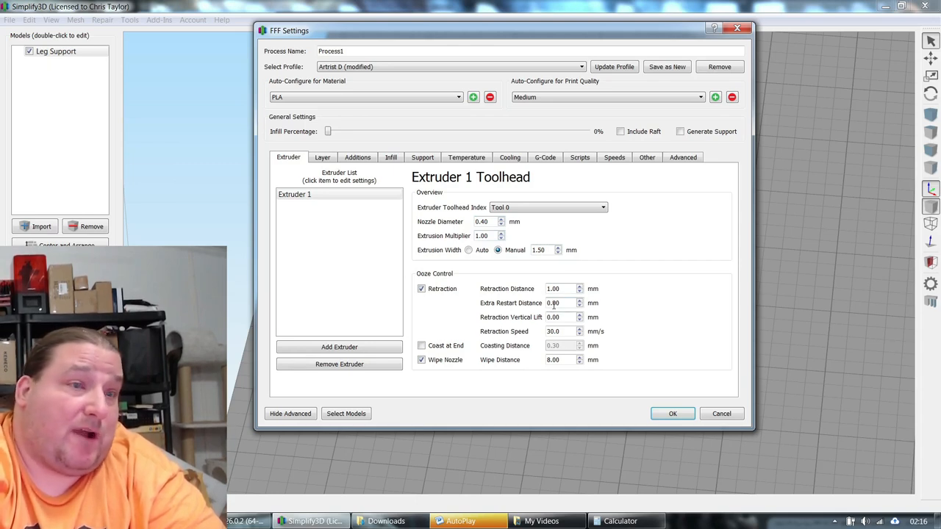
pyautogui.moveTo(541, 250)
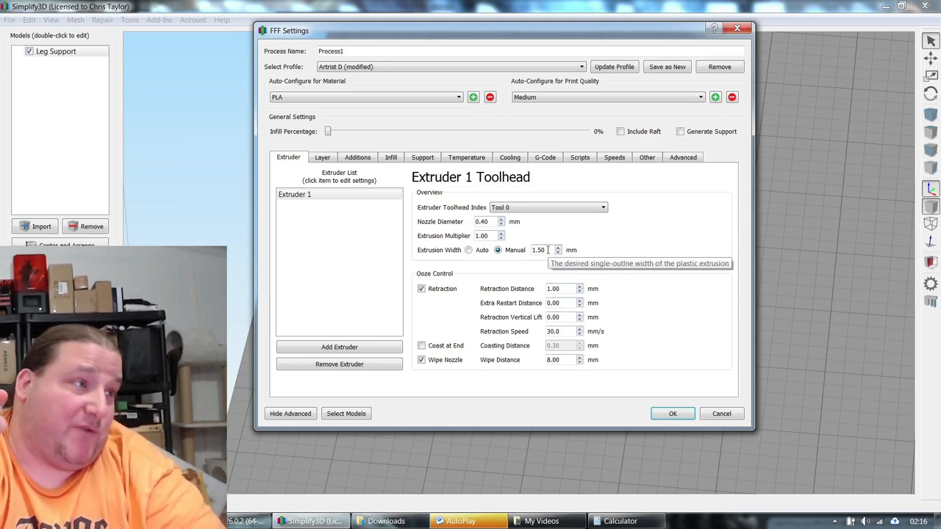
pyautogui.moveTo(529, 222)
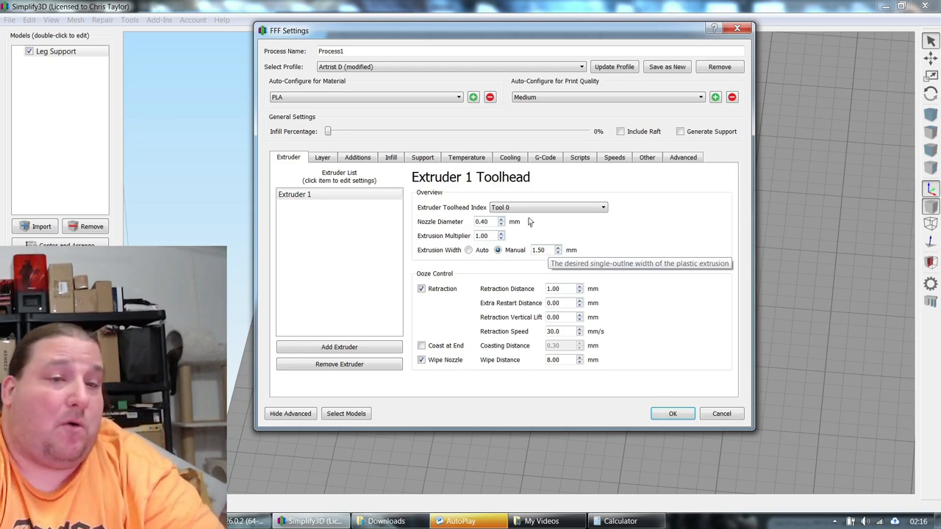
pyautogui.click(322, 157)
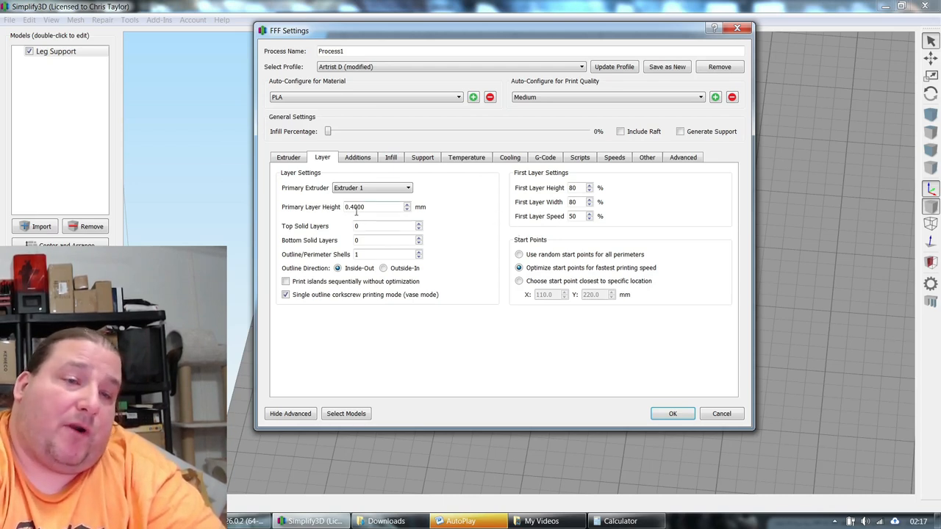
pyautogui.moveTo(382, 226)
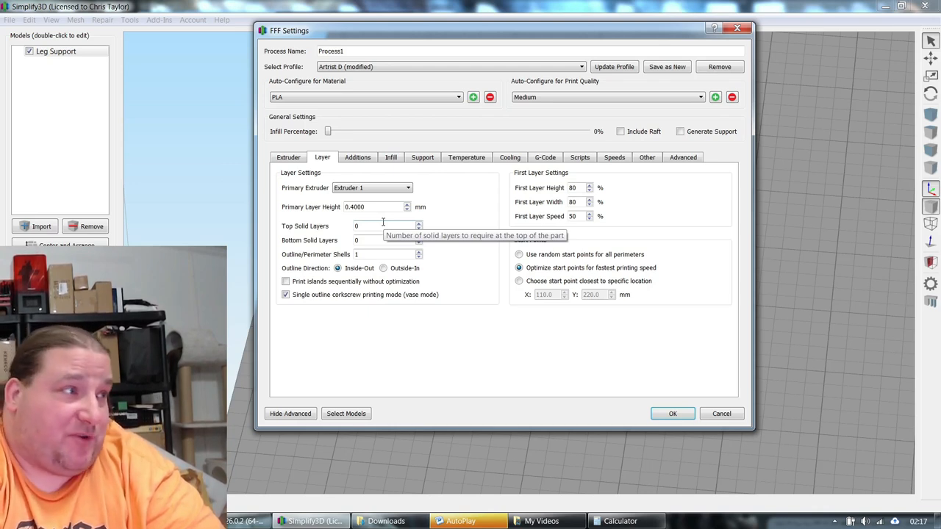
pyautogui.moveTo(364, 235)
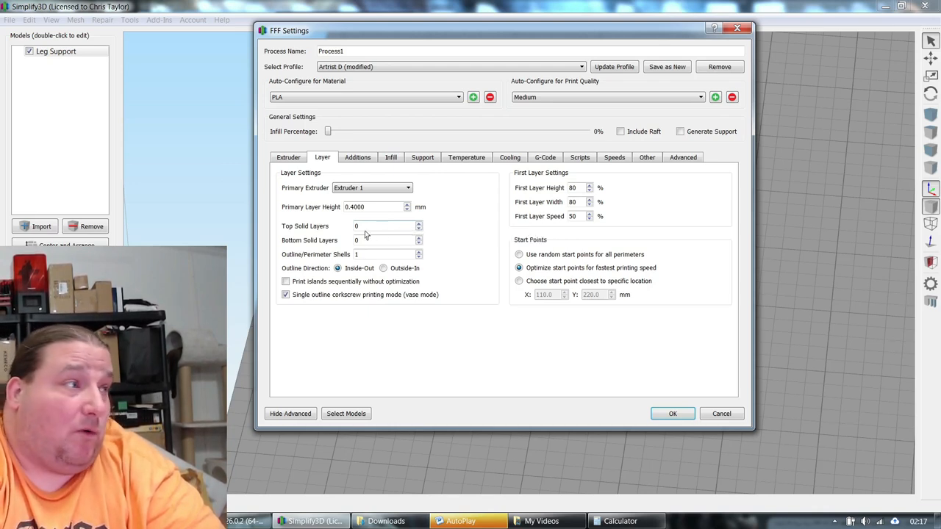
pyautogui.moveTo(382, 254)
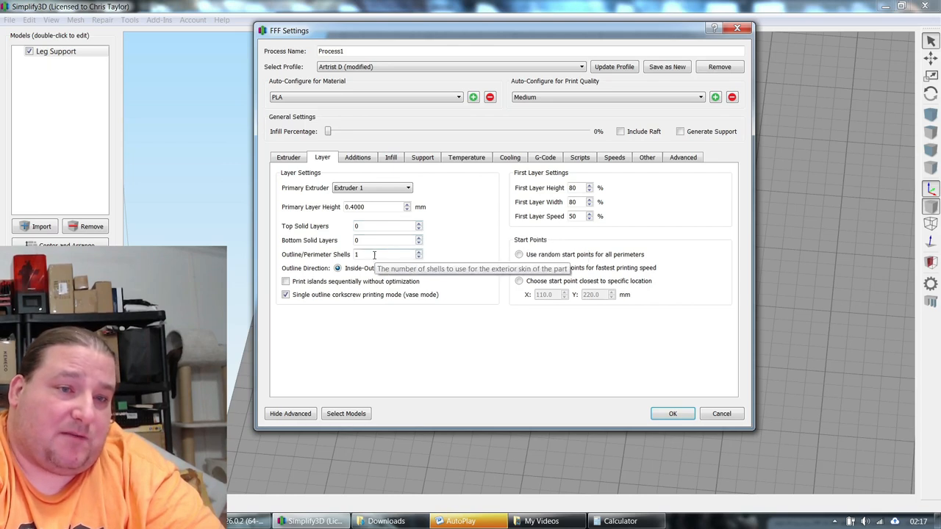
pyautogui.moveTo(375, 294)
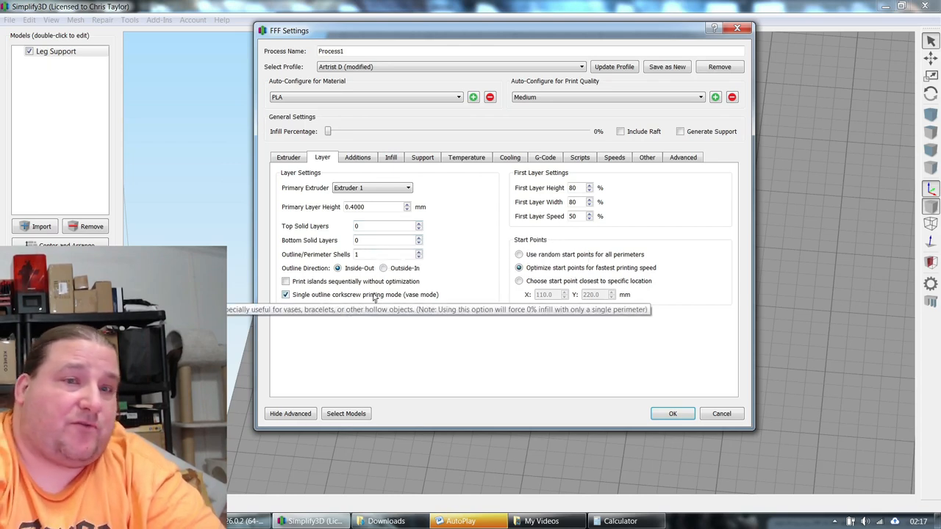
pyautogui.moveTo(380, 128)
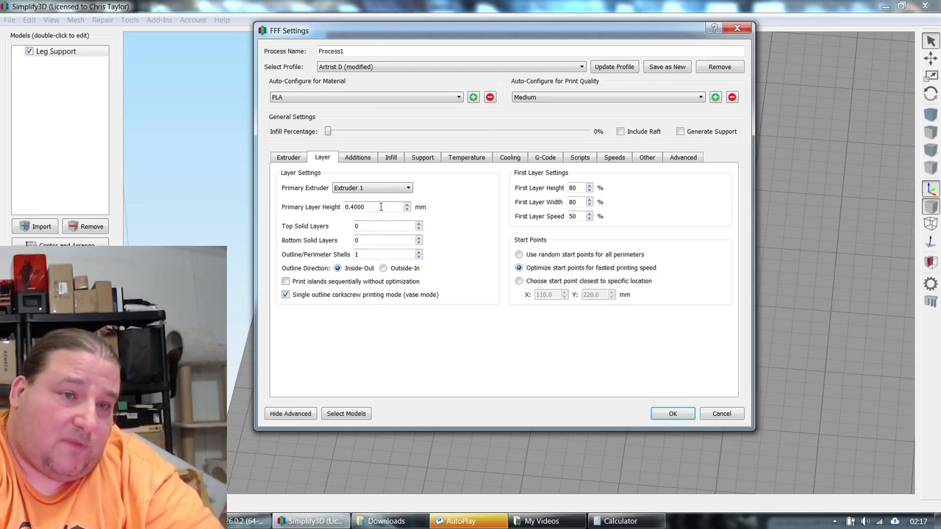
pyautogui.moveTo(456, 233)
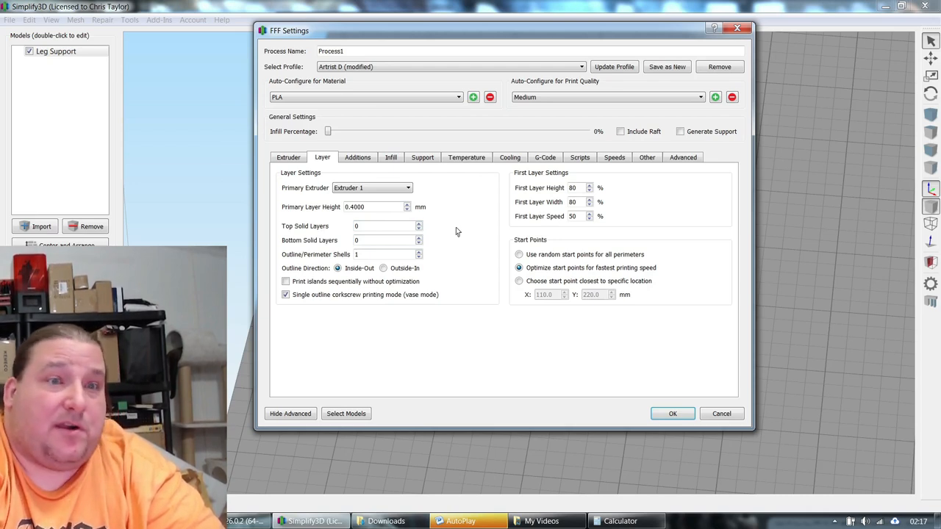
pyautogui.moveTo(467, 214)
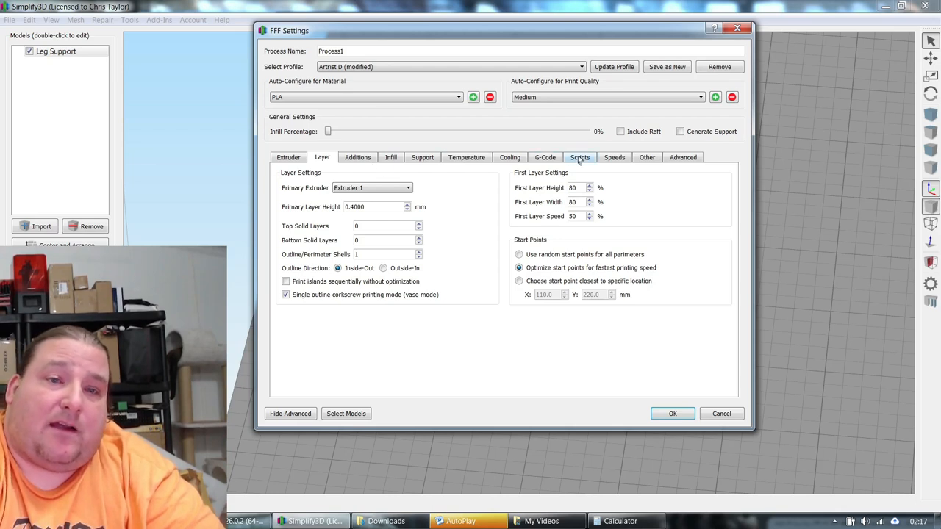
# - Check the secondary extruder's setpoints read 230 degrees for layers 1 and 2
pyautogui.click(615, 157)
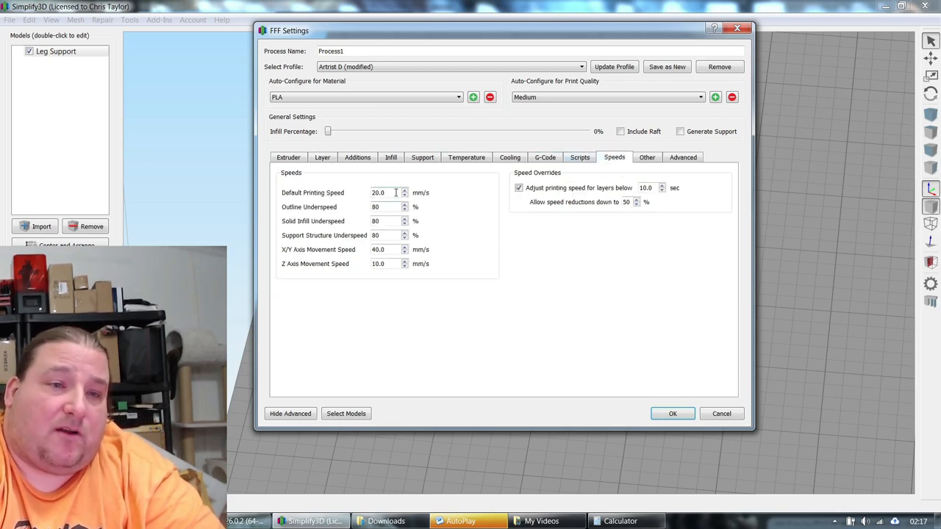
pyautogui.moveTo(485, 269)
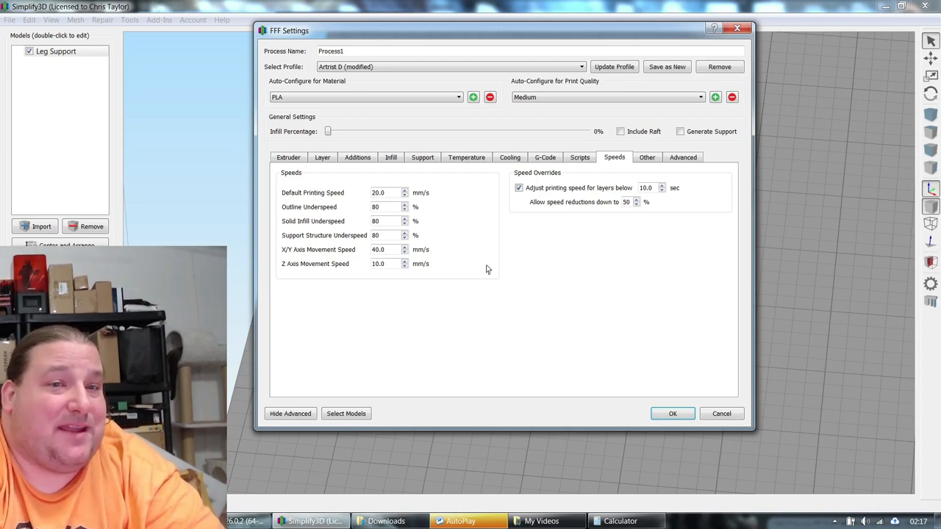
pyautogui.click(466, 157)
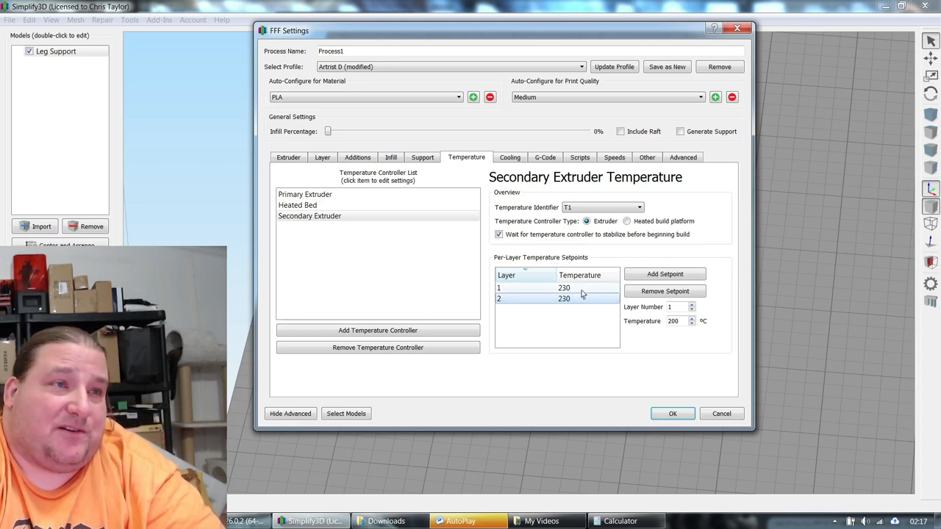
pyautogui.moveTo(564, 297)
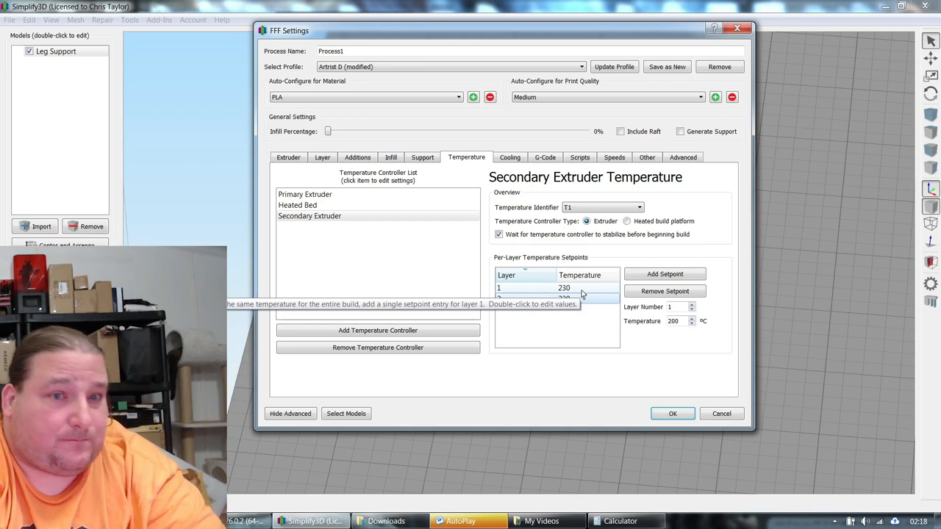
pyautogui.click(664, 273)
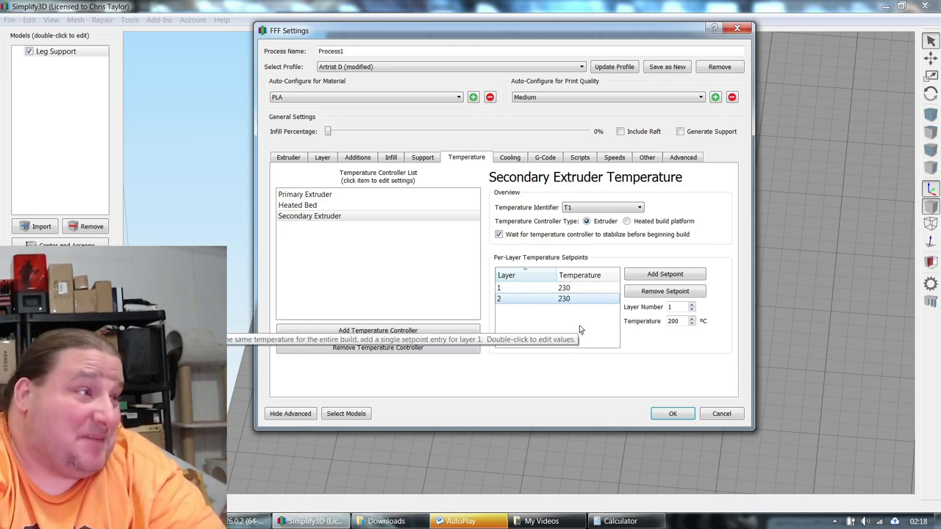
pyautogui.moveTo(589, 297)
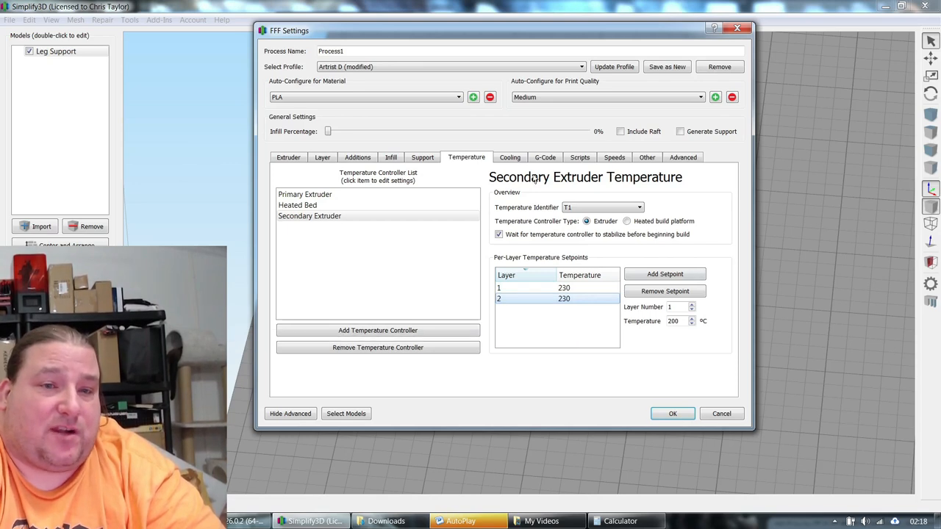
# - Review the per-layer fan speeds, then the advanced settings showing the 47 mm stop height
pyautogui.click(509, 158)
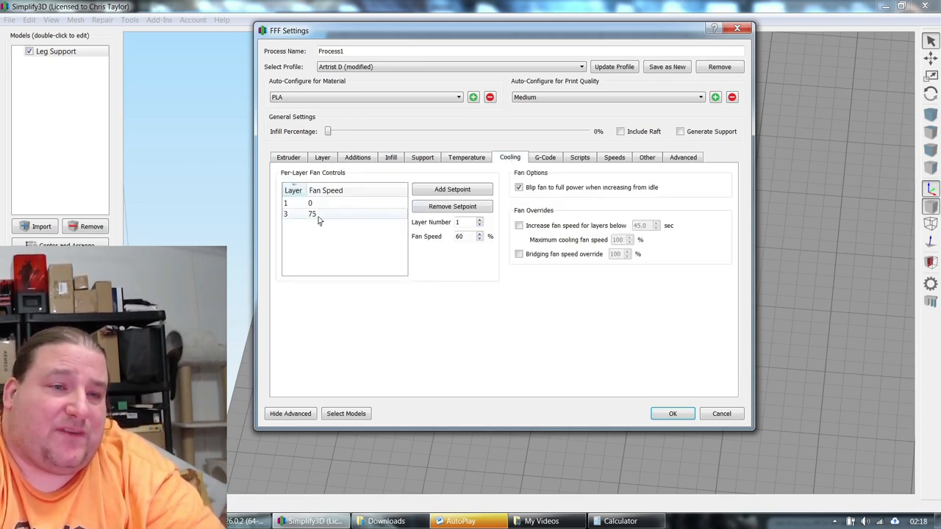
pyautogui.moveTo(403, 253)
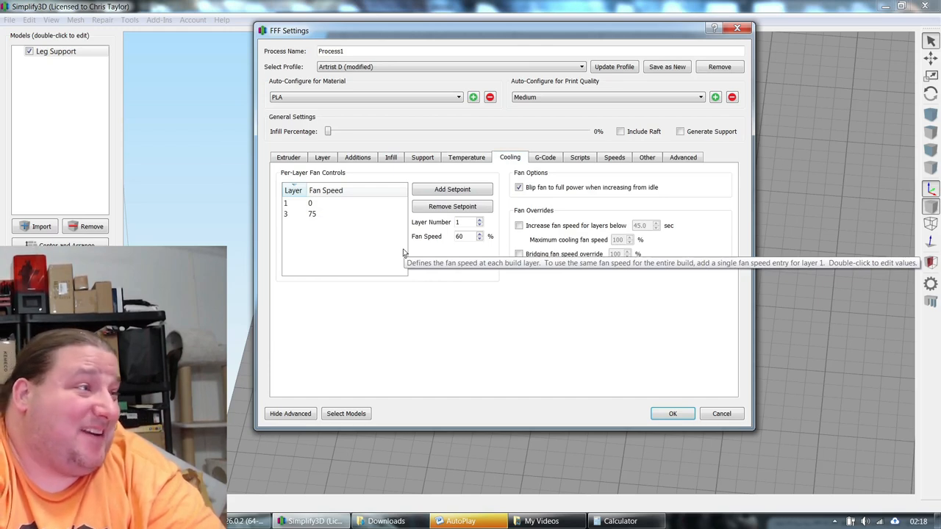
pyautogui.moveTo(670, 162)
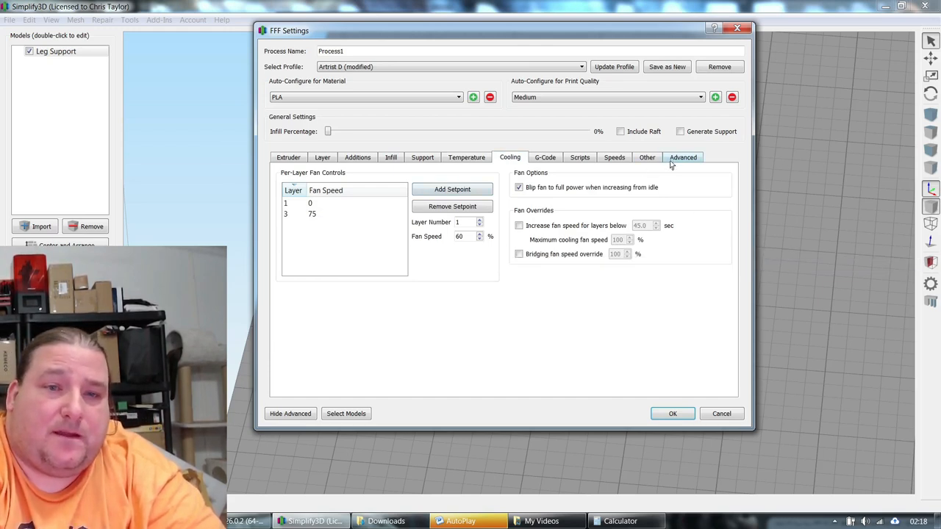
pyautogui.click(682, 157)
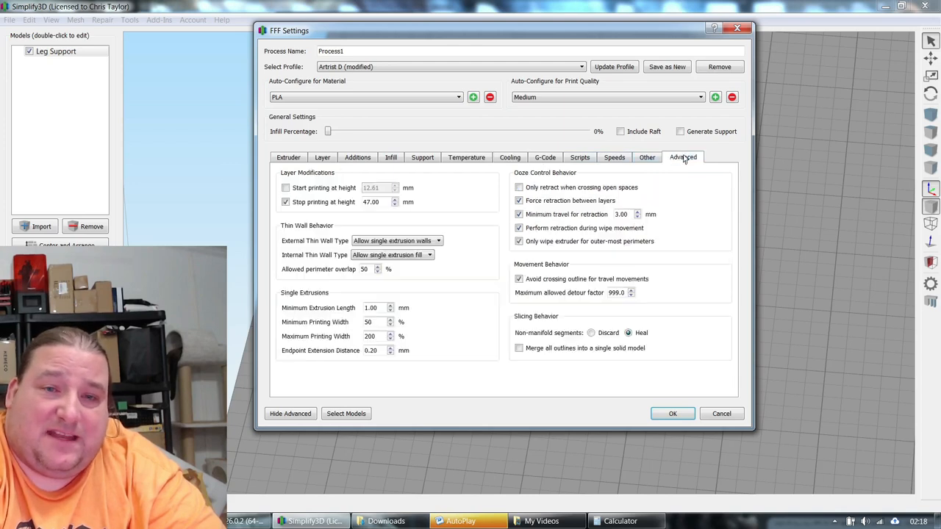
pyautogui.moveTo(753, 386)
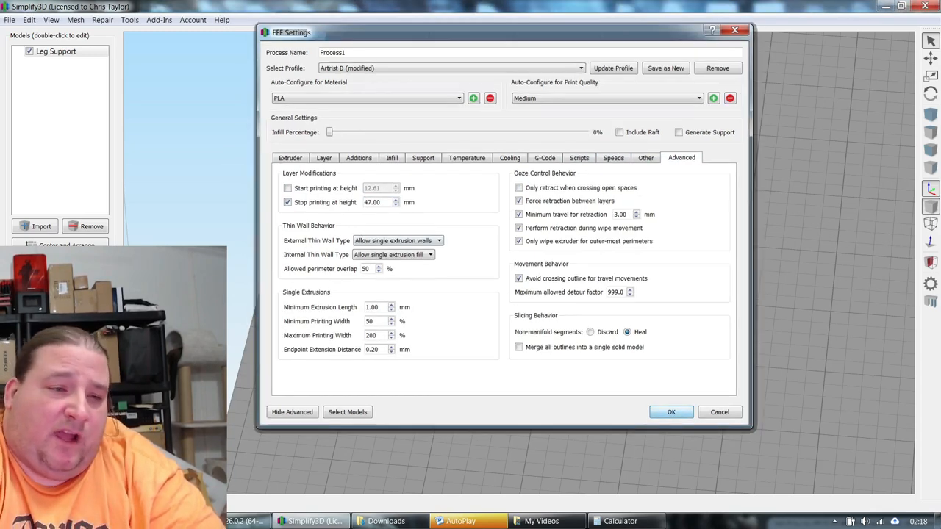
# - Confirm Process1's settings so the Leg Support can be sliced and previewed
pyautogui.click(671, 411)
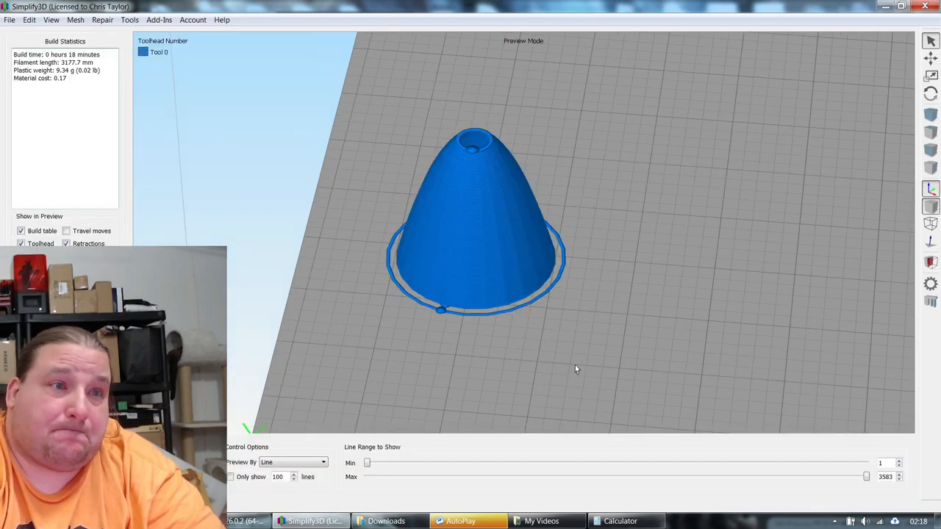
pyautogui.moveTo(608, 359)
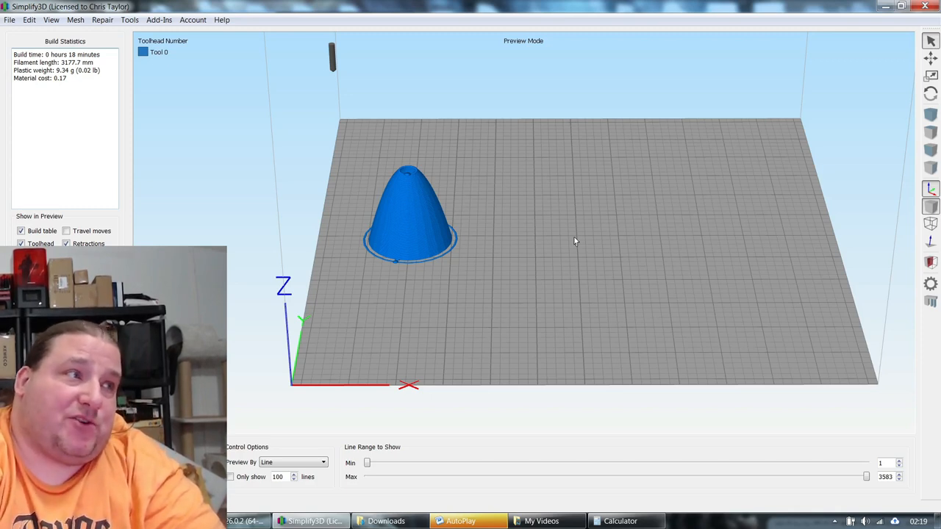
pyautogui.moveTo(578, 240)
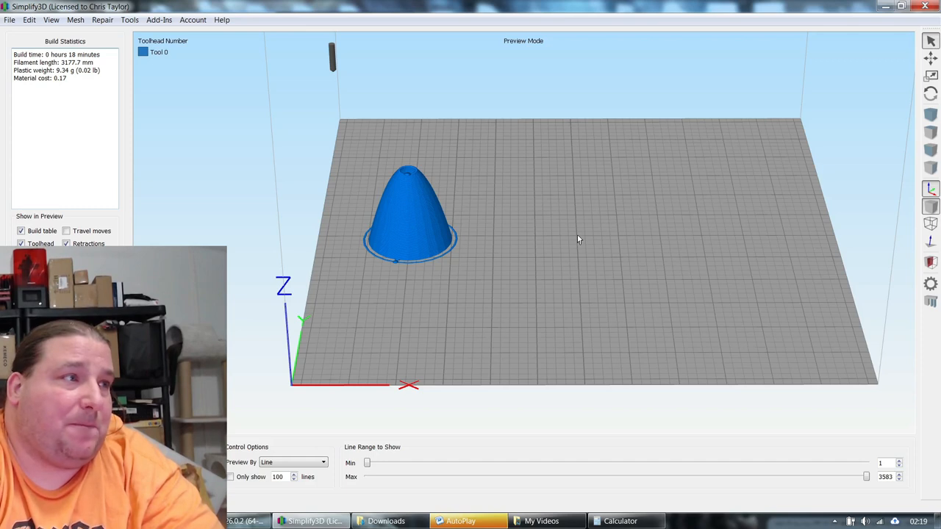
pyautogui.moveTo(371, 282)
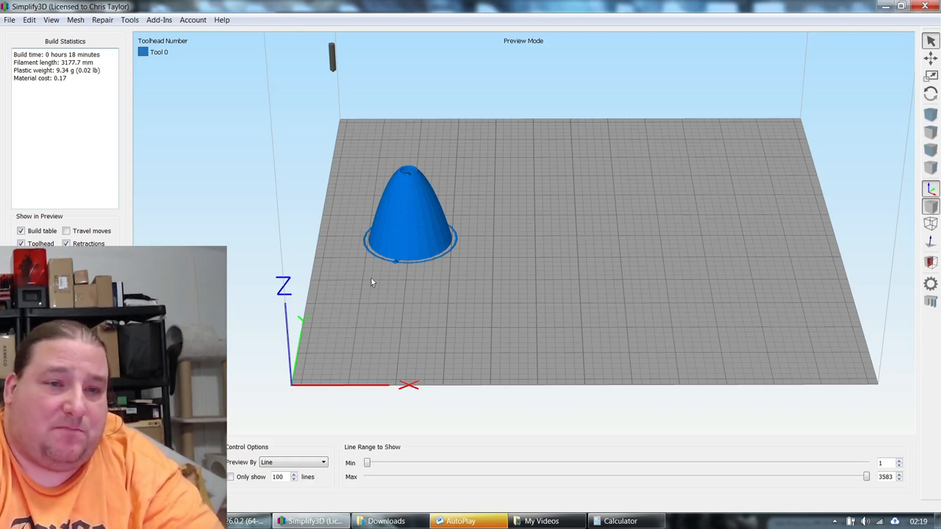
pyautogui.moveTo(374, 270)
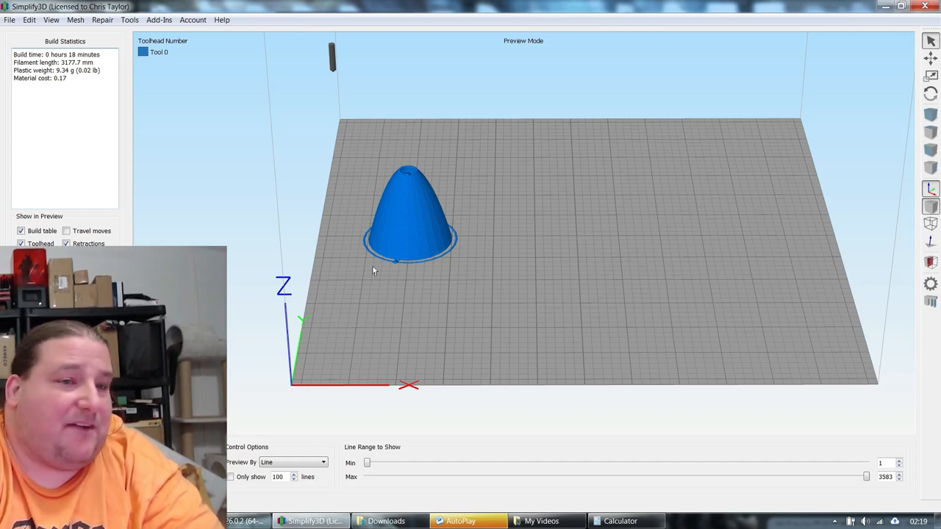
pyautogui.moveTo(572, 244)
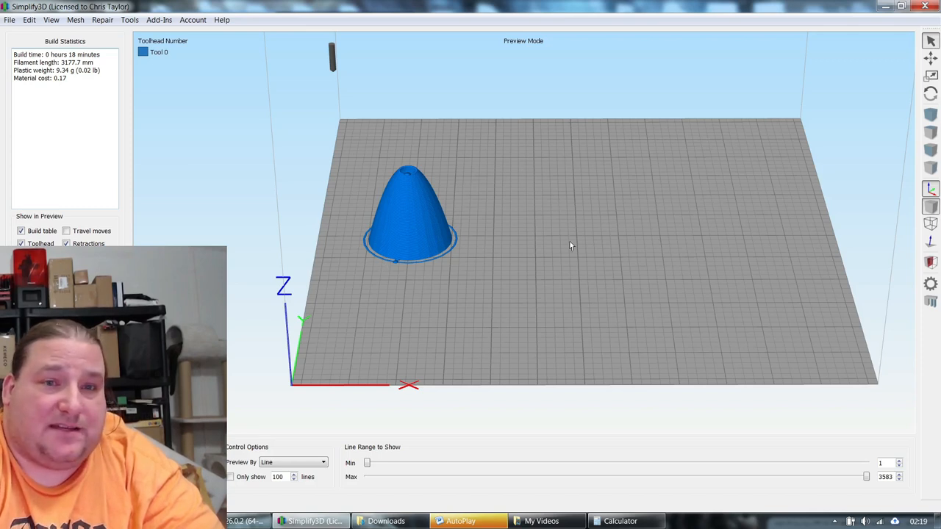
pyautogui.moveTo(626, 259)
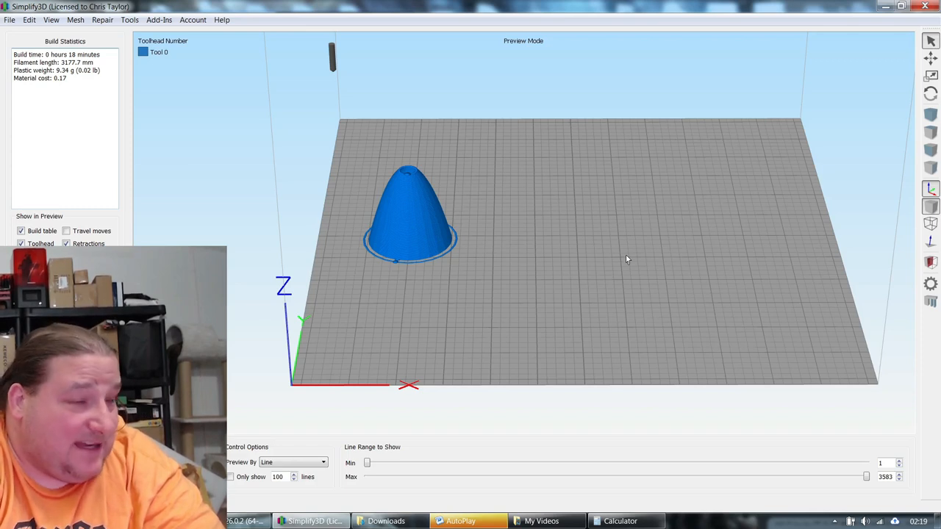
pyautogui.moveTo(786, 187)
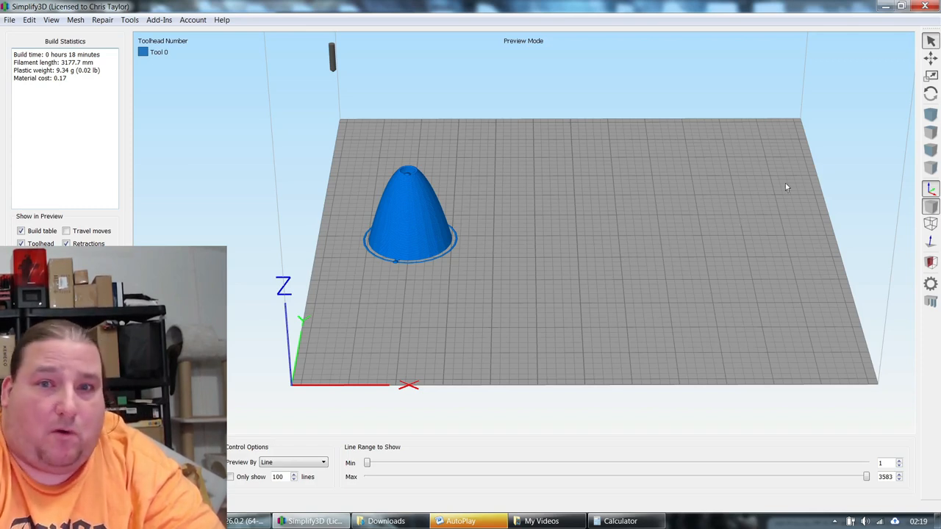
pyautogui.moveTo(414, 223)
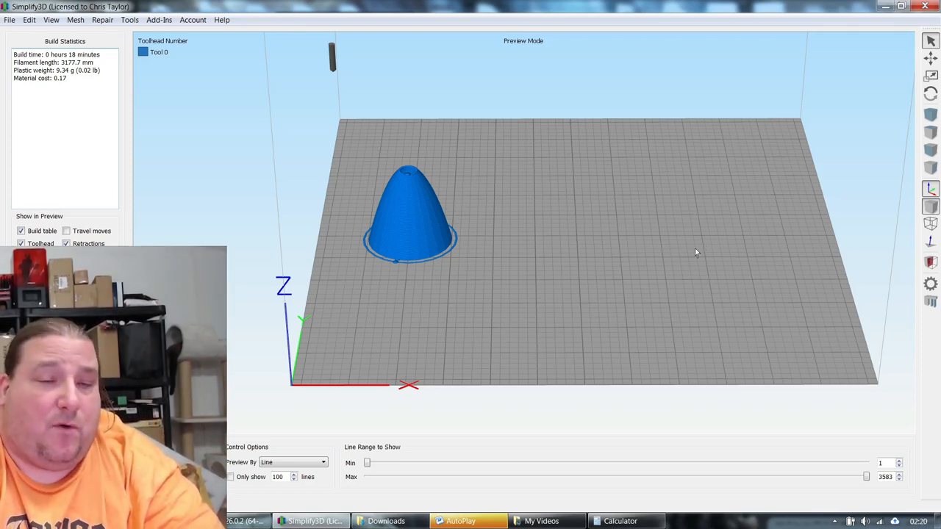
pyautogui.moveTo(576, 221)
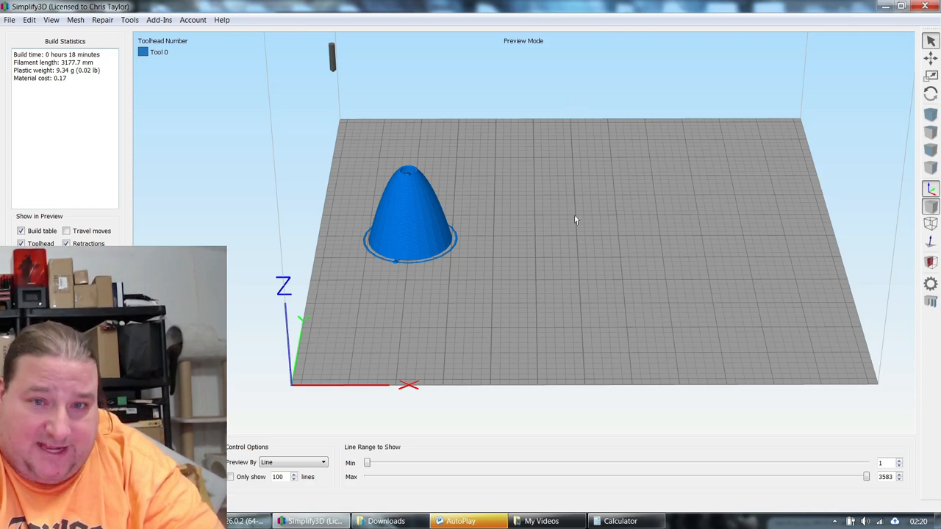
pyautogui.moveTo(547, 243)
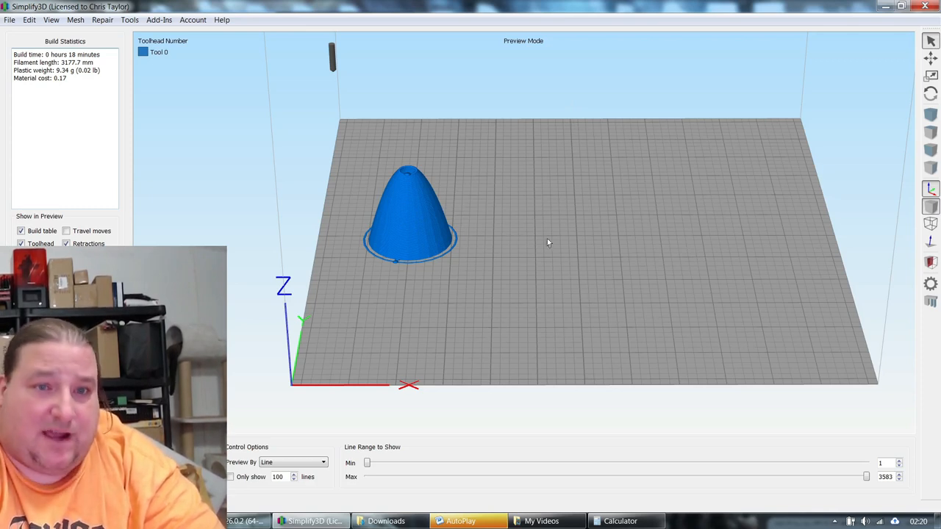
pyautogui.moveTo(429, 371)
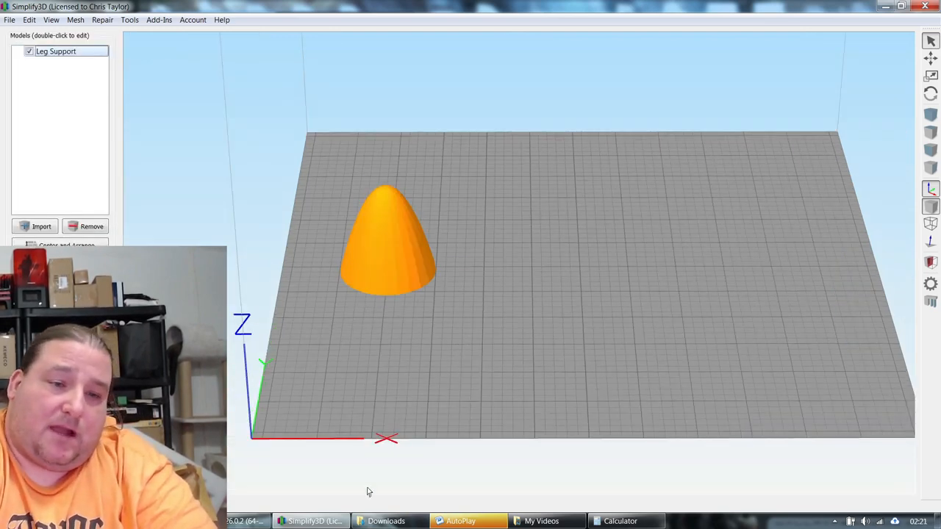
# - Select the orange leg support in Tinkercad and name the design with 'Fancy'
pyautogui.click(203, 22)
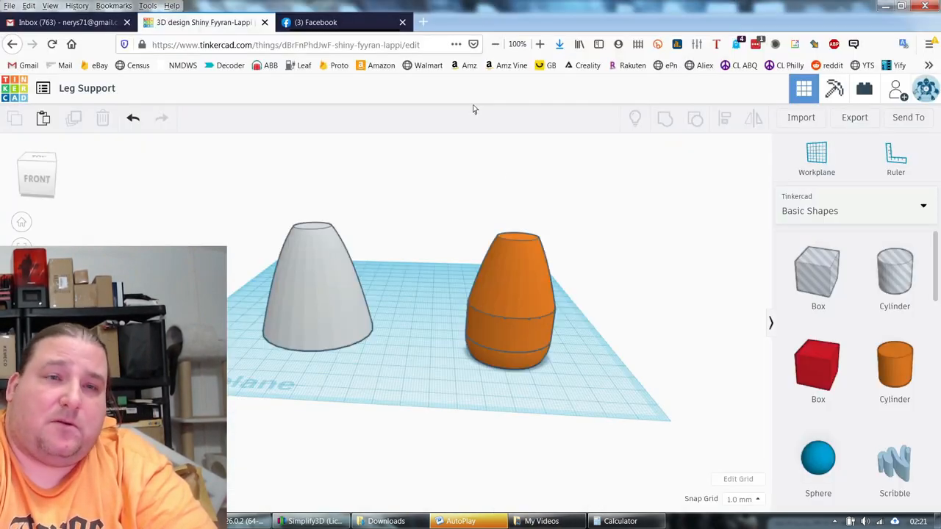
pyautogui.click(512, 301)
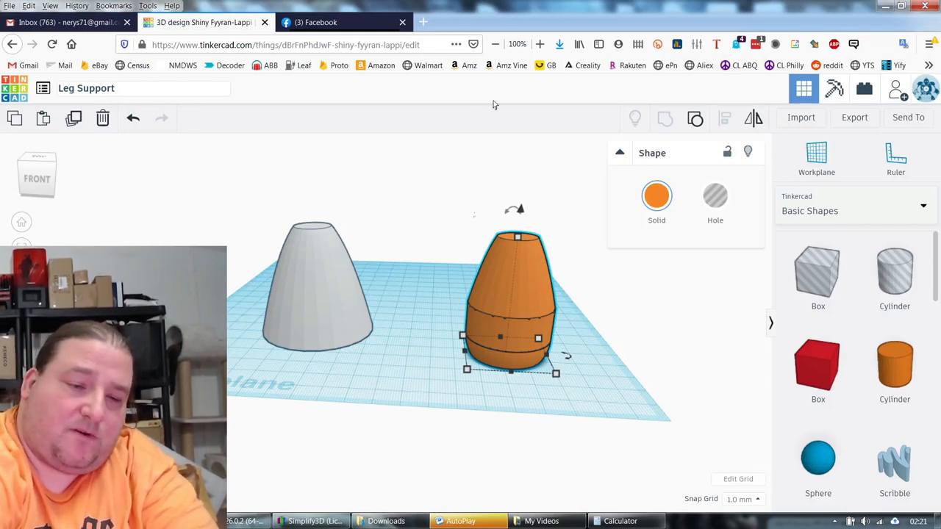
pyautogui.write('Fancy')
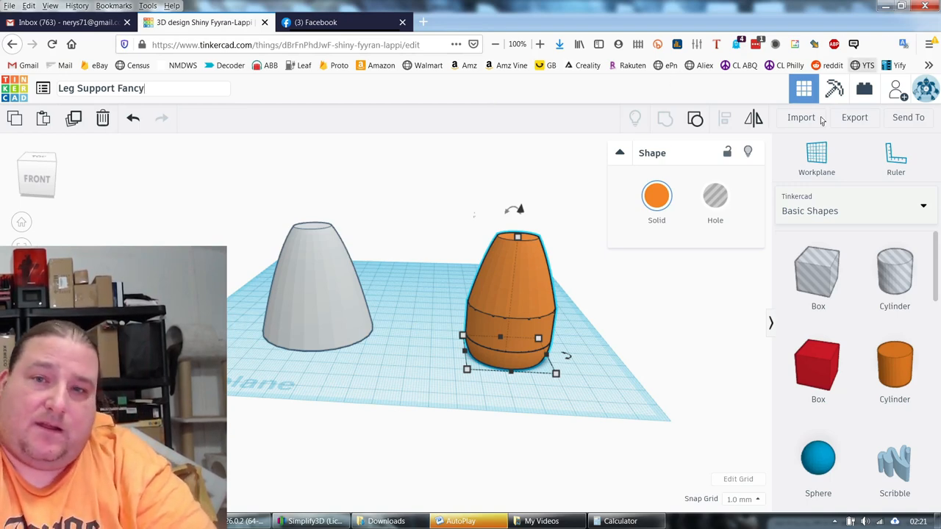
# - Export the selected shape as Leg Support Fancy.stl and check it in the downloads list
pyautogui.click(855, 118)
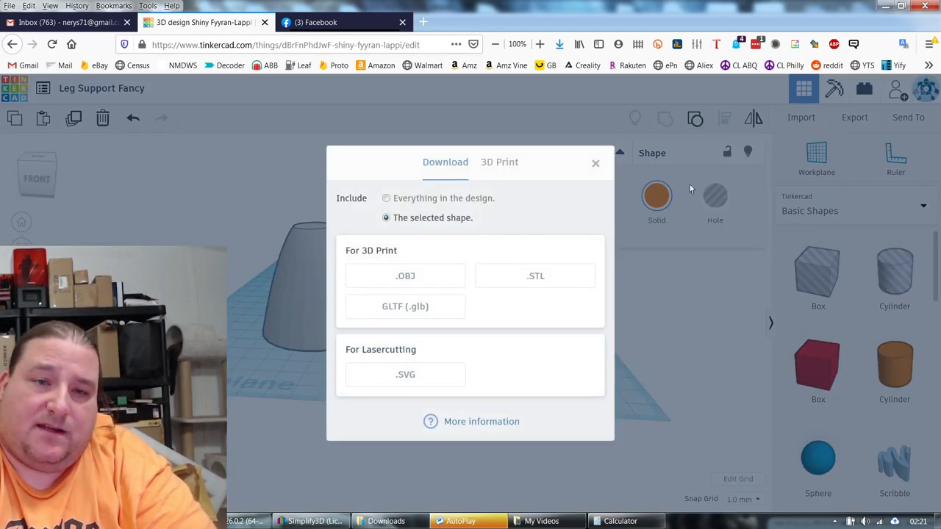
pyautogui.click(535, 276)
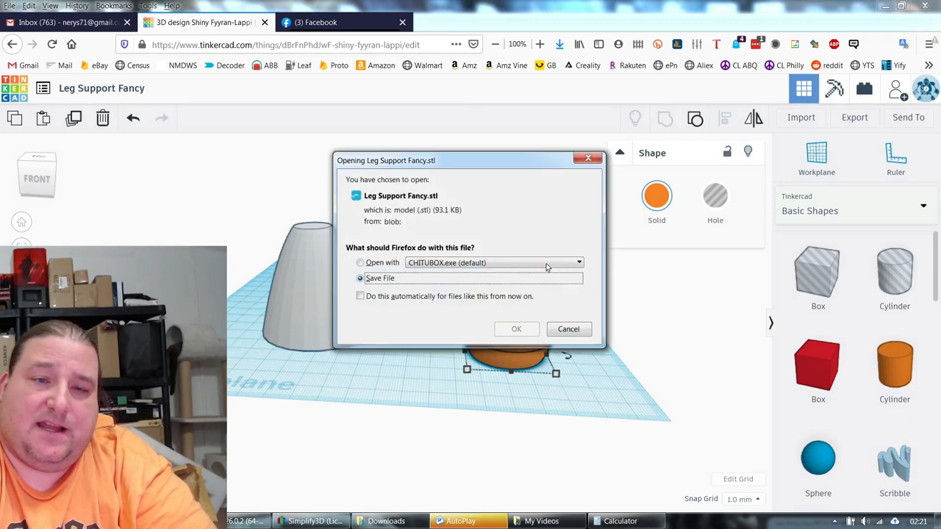
pyautogui.click(516, 329)
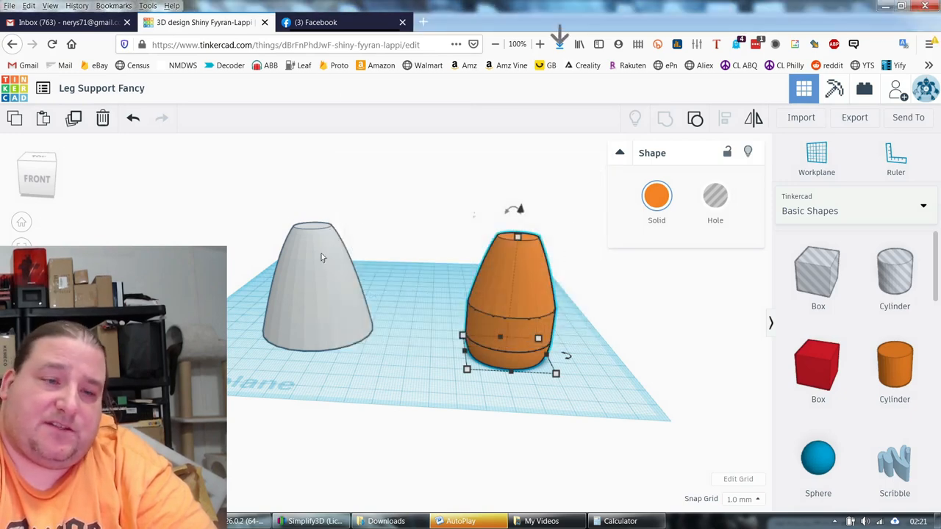
pyautogui.click(559, 45)
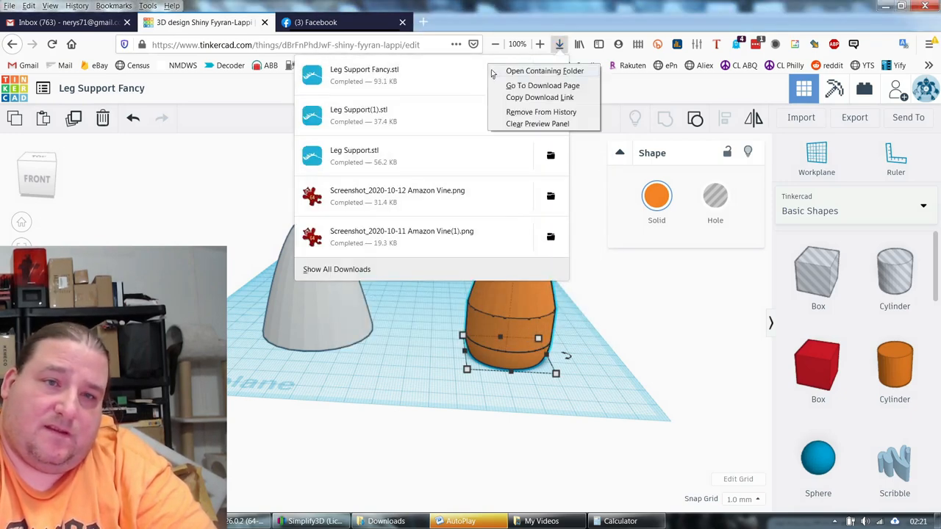
pyautogui.click(544, 71)
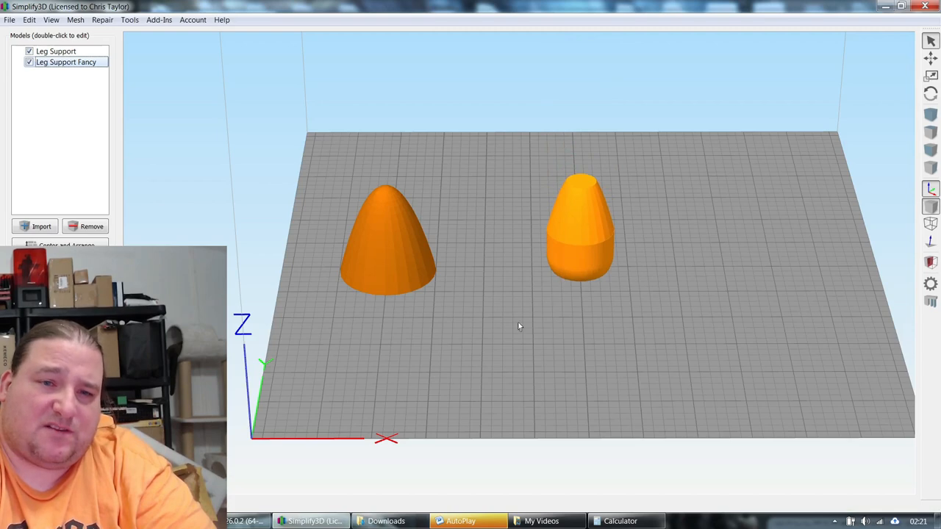
# - Move the fancy foot forward on the bed and resize it to 60 by 60 mm without uniform scaling
pyautogui.moveTo(517, 327); pyautogui.dragTo(529, 415)
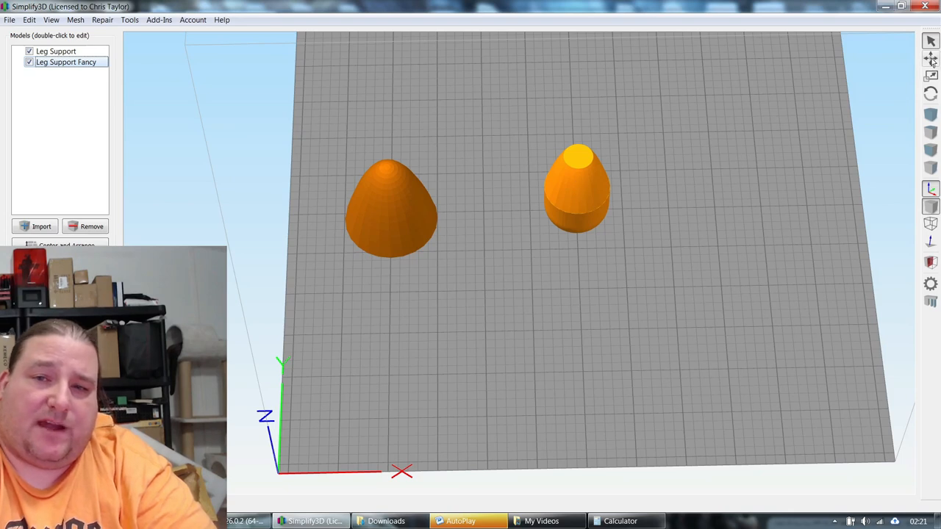
pyautogui.moveTo(576, 189); pyautogui.dragTo(503, 265)
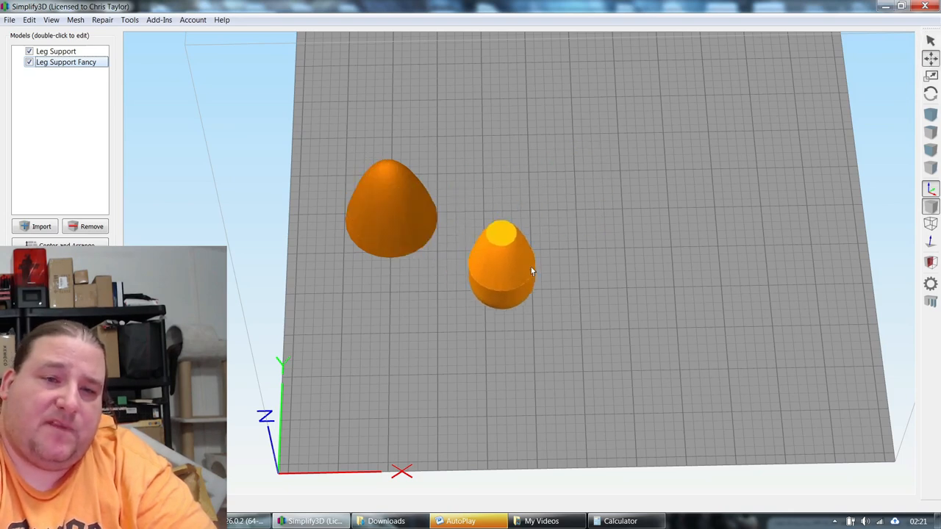
pyautogui.doubleClick(65, 61)
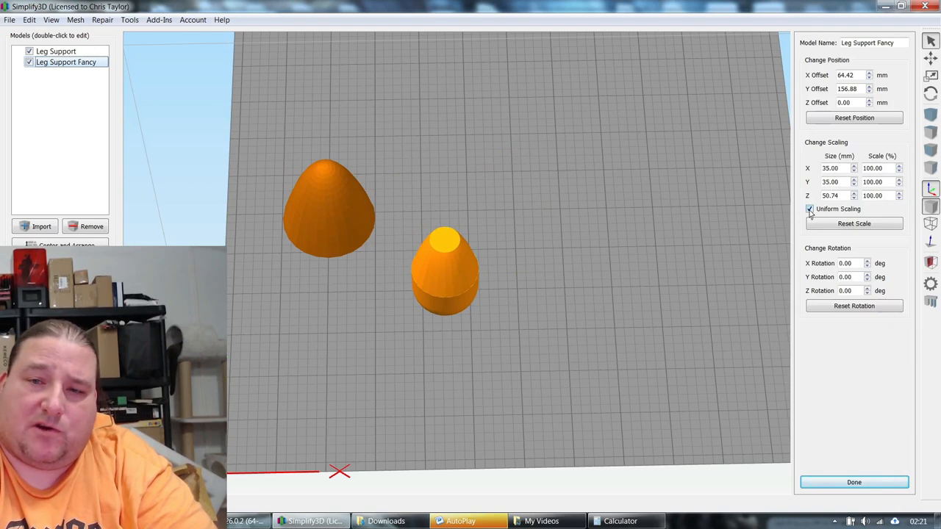
pyautogui.click(809, 209)
pyautogui.write('60')
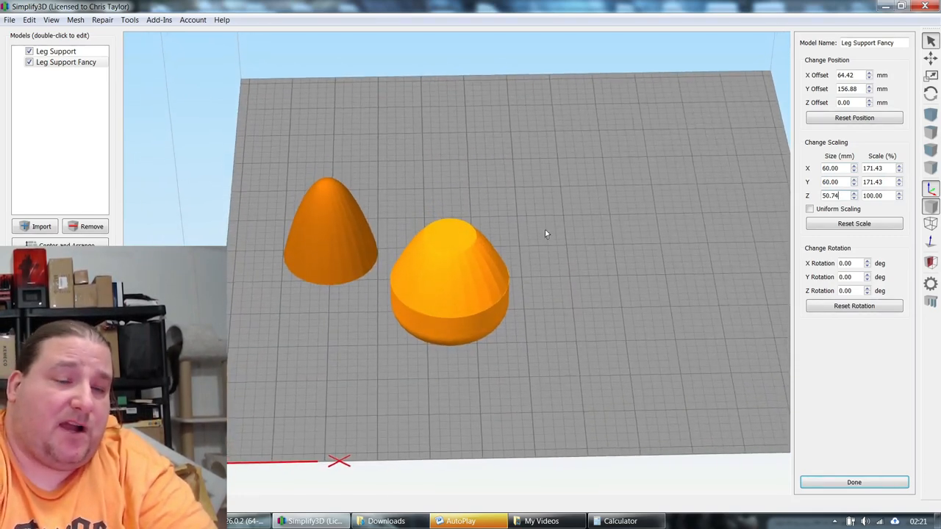
pyautogui.click(56, 50)
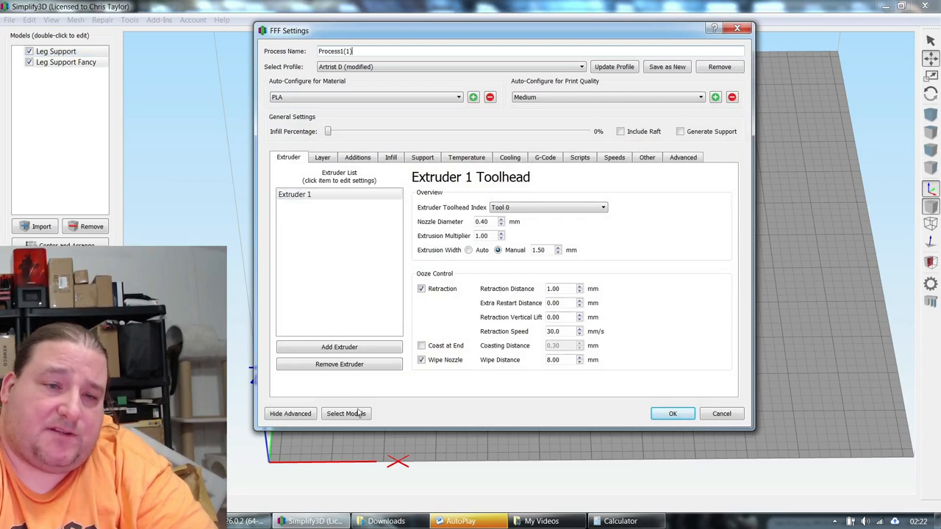
# - Assign Leg Support Fancy and Leg Support to separate processes and slice both for sequential printing
pyautogui.click(347, 413)
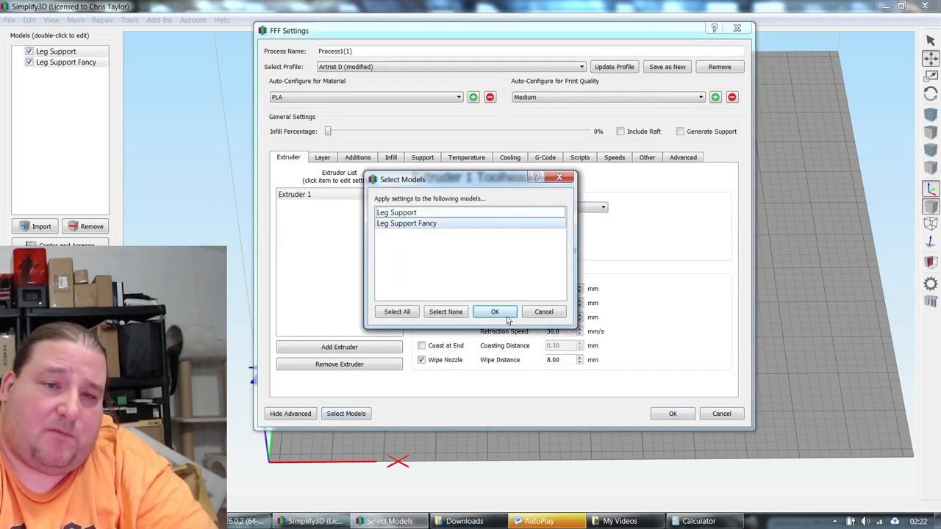
pyautogui.click(494, 312)
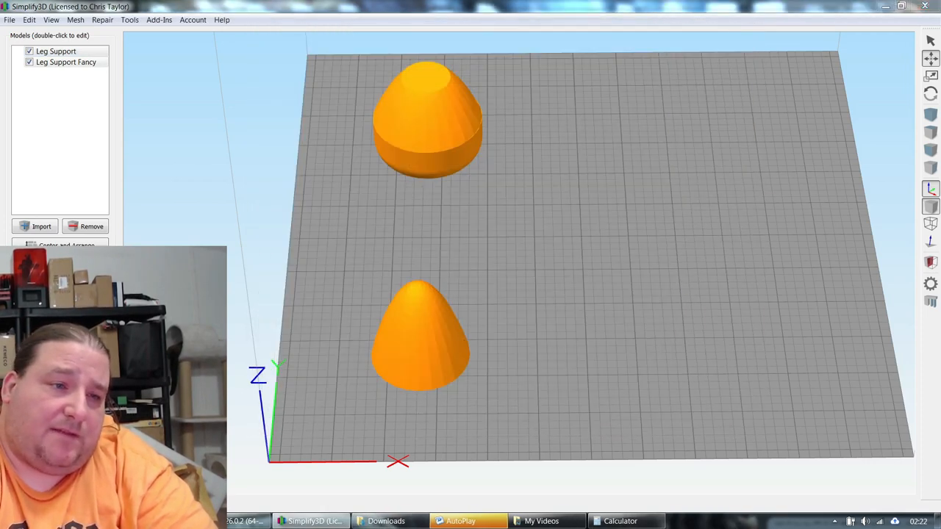
pyautogui.click(345, 413)
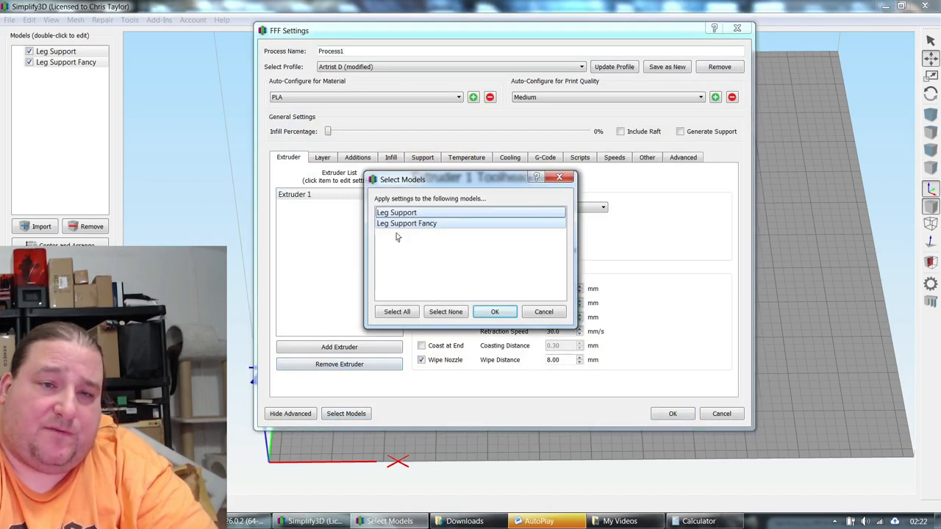
pyautogui.click(494, 312)
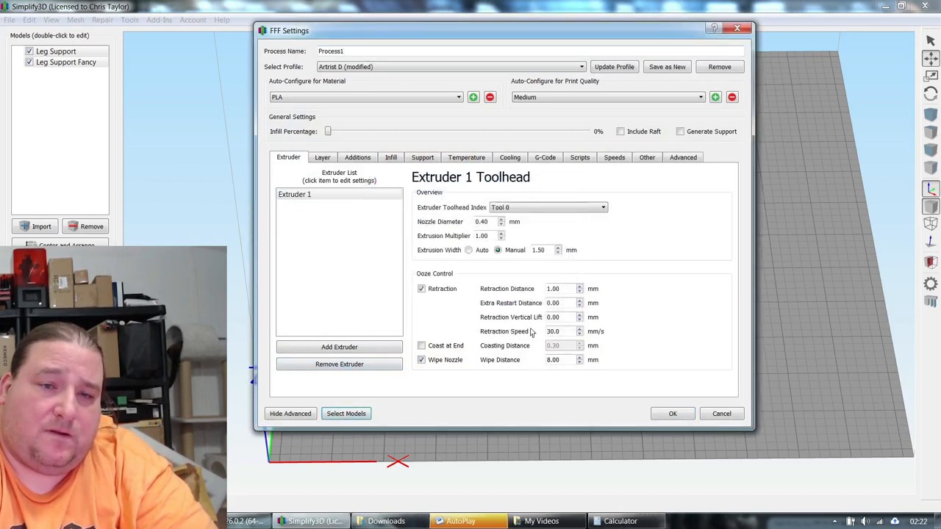
pyautogui.click(672, 413)
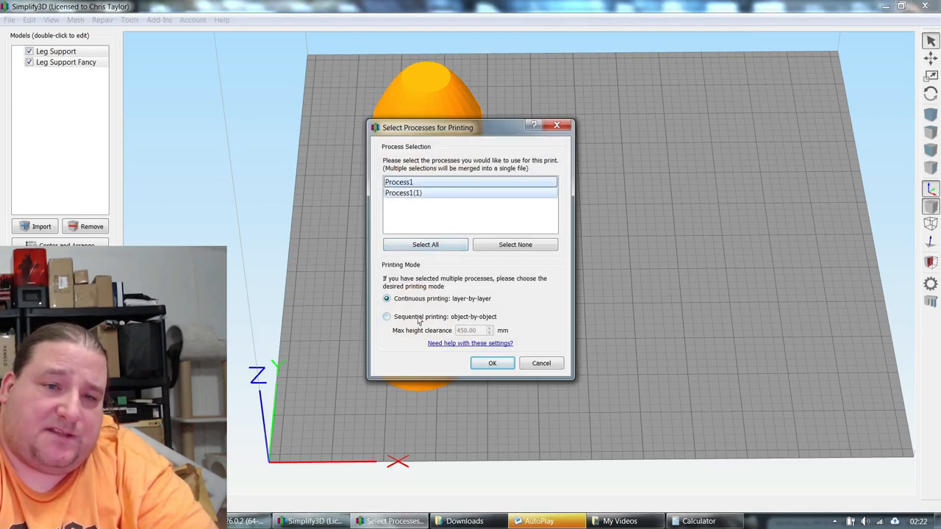
pyautogui.click(386, 317)
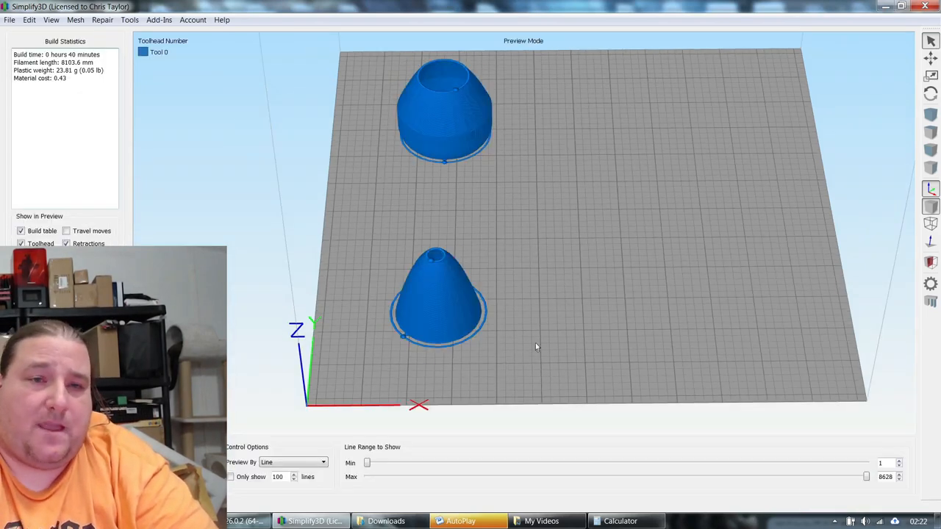
pyautogui.moveTo(536, 347); pyautogui.dragTo(543, 272)
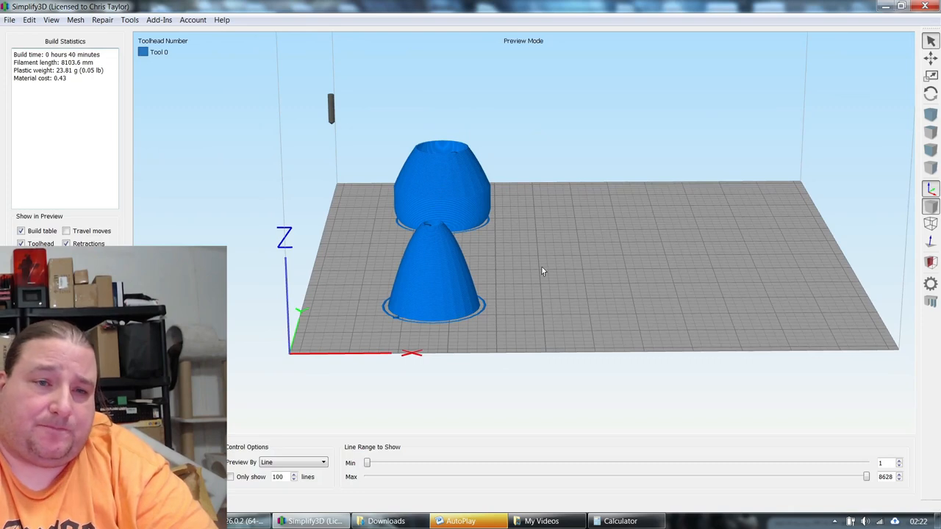
pyautogui.moveTo(374, 489)
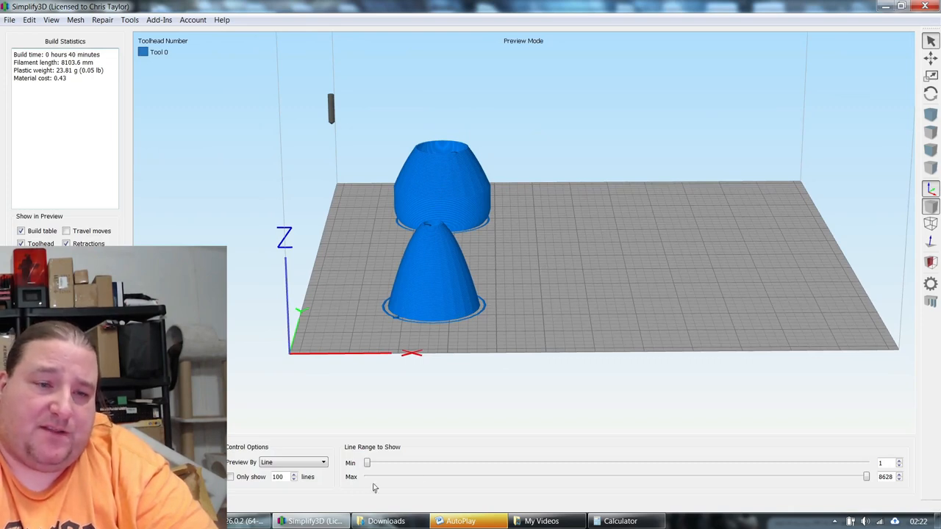
pyautogui.moveTo(866, 476); pyautogui.dragTo(693, 476)
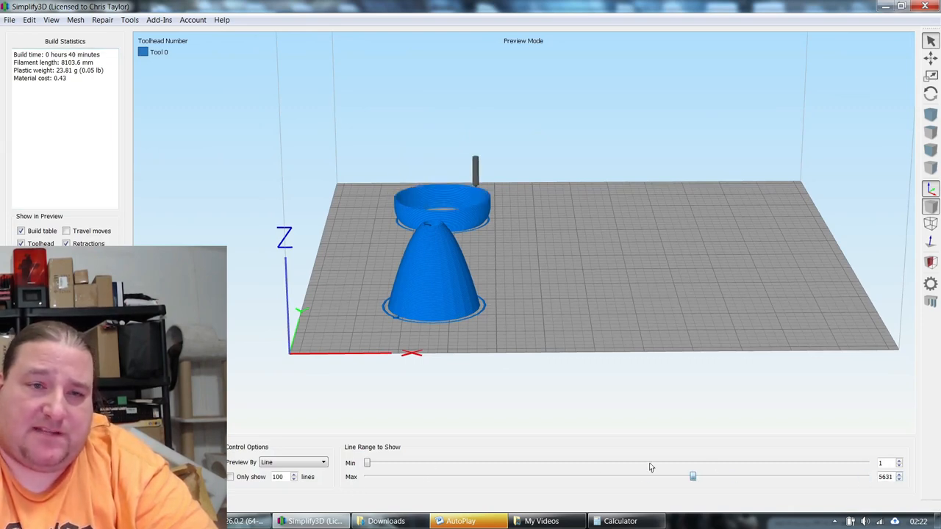
pyautogui.moveTo(692, 476); pyautogui.dragTo(429, 476)
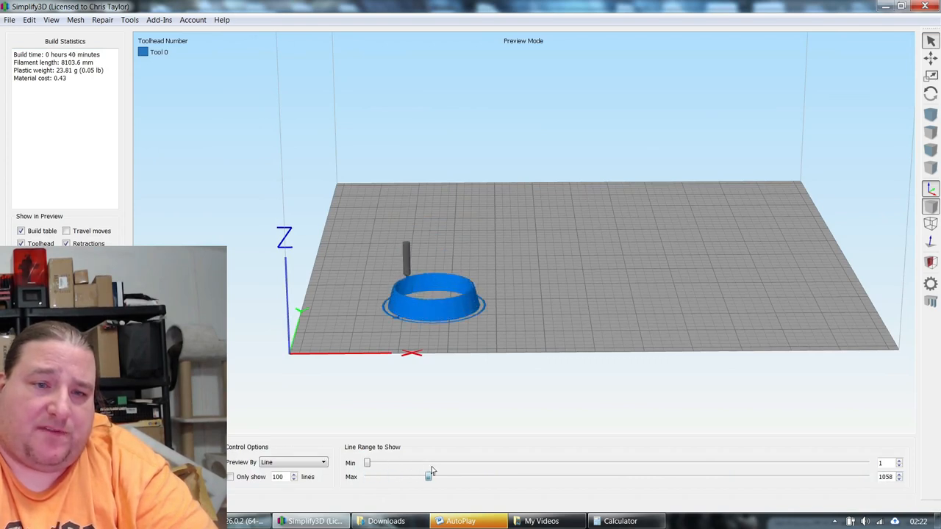
pyautogui.moveTo(429, 477); pyautogui.dragTo(566, 476)
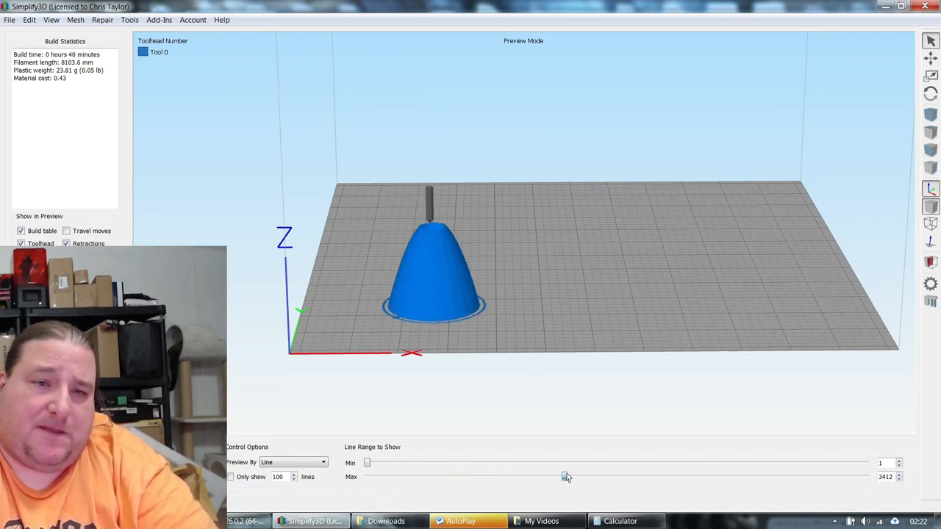
pyautogui.moveTo(566, 477); pyautogui.dragTo(678, 476)
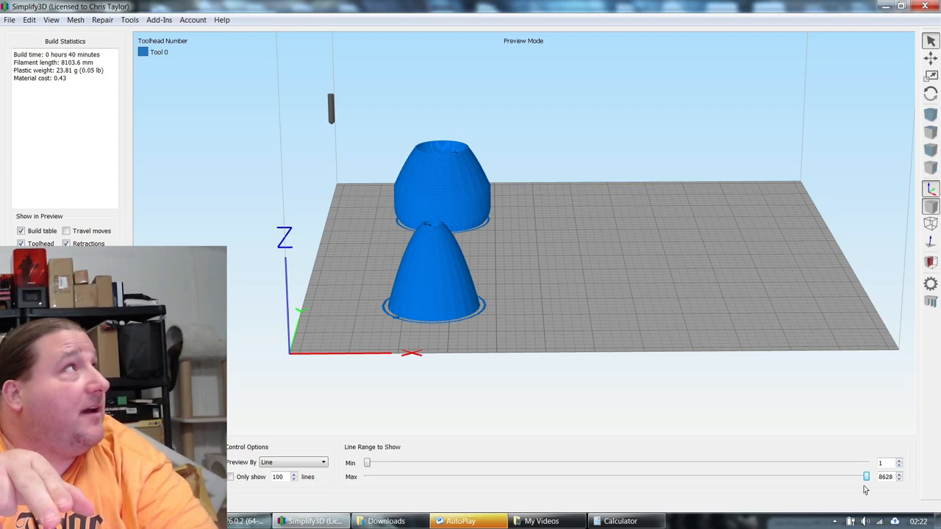
pyautogui.moveTo(694, 428)
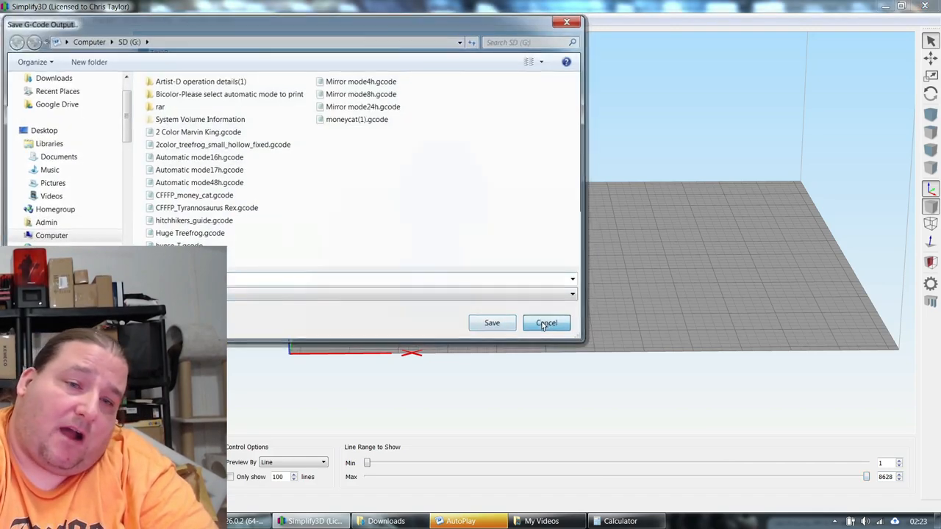
# - Save the combined toolpaths as Leg Support.gcode to the SD card, replacing the existing file
pyautogui.click(547, 323)
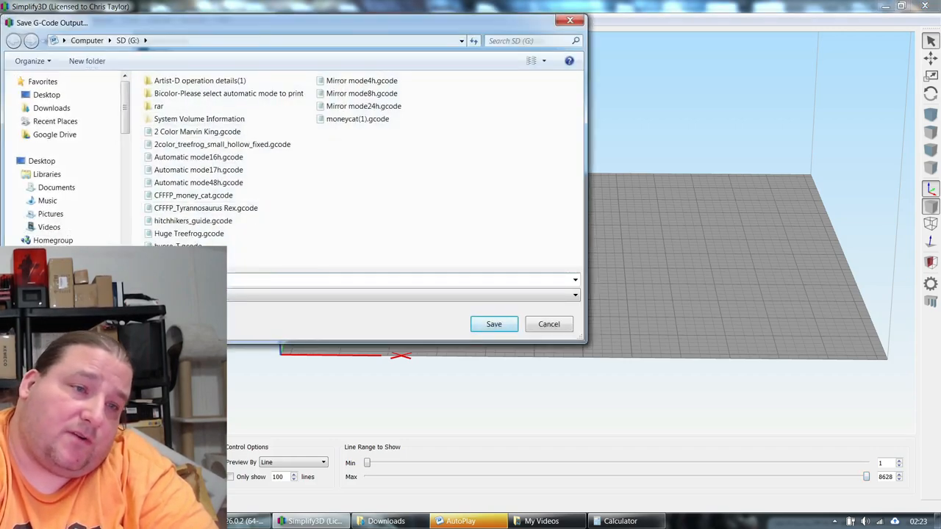
pyautogui.click(494, 325)
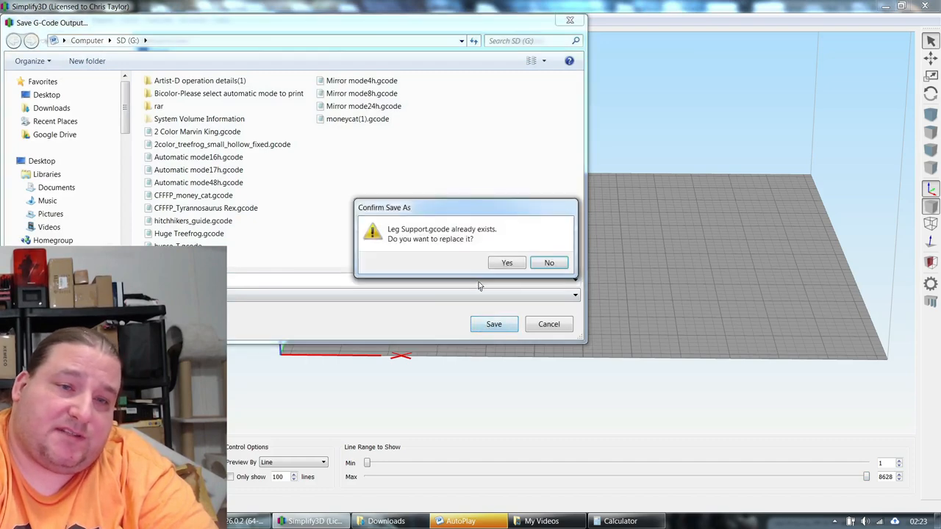
pyautogui.click(506, 262)
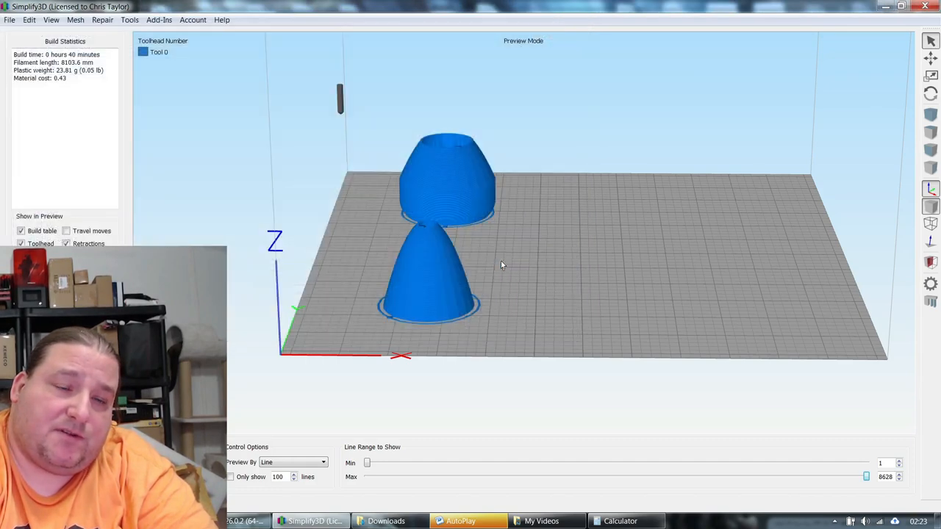
pyautogui.moveTo(382, 332)
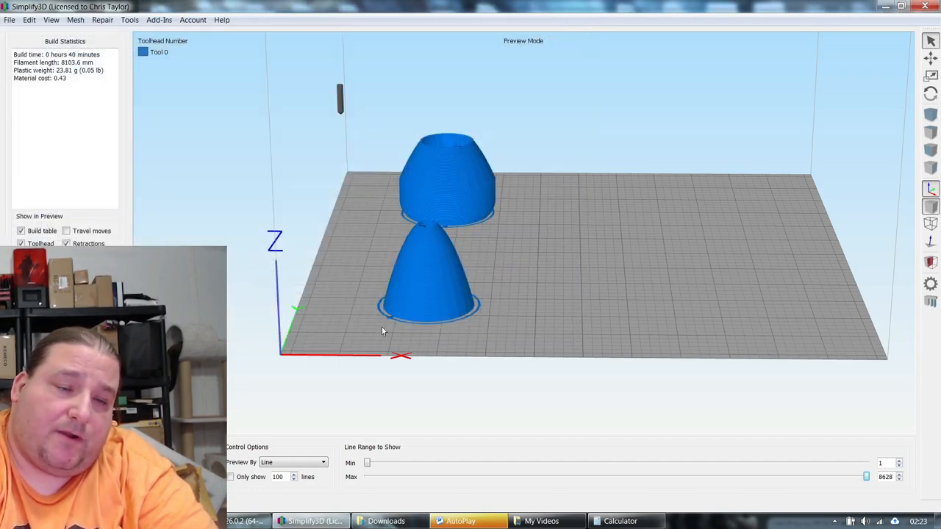